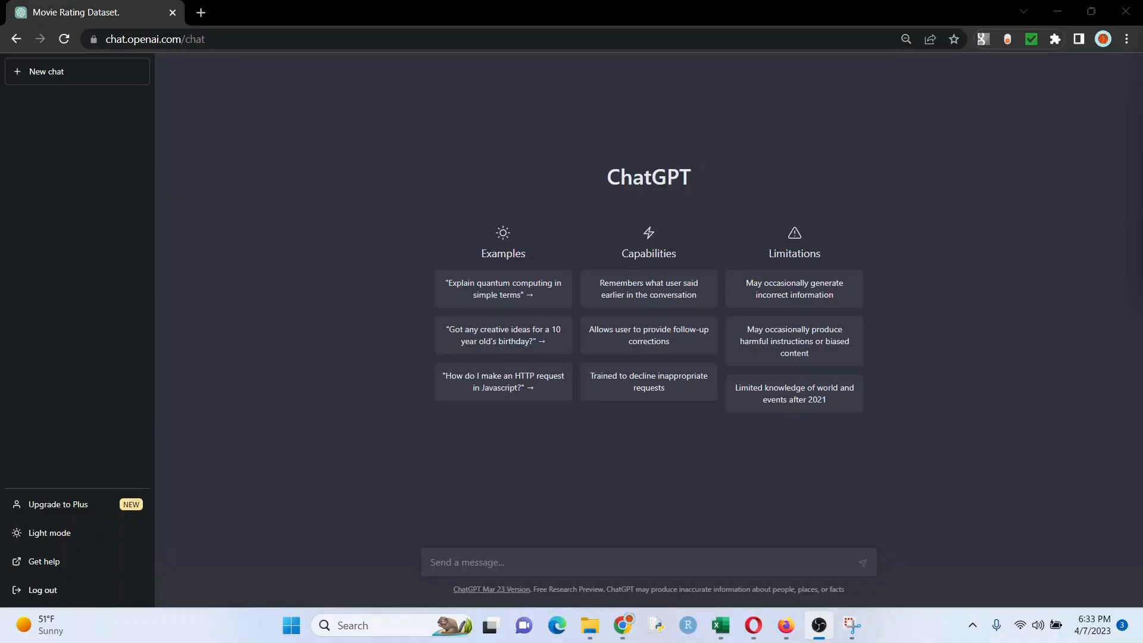
pyautogui.moveTo(533, 559)
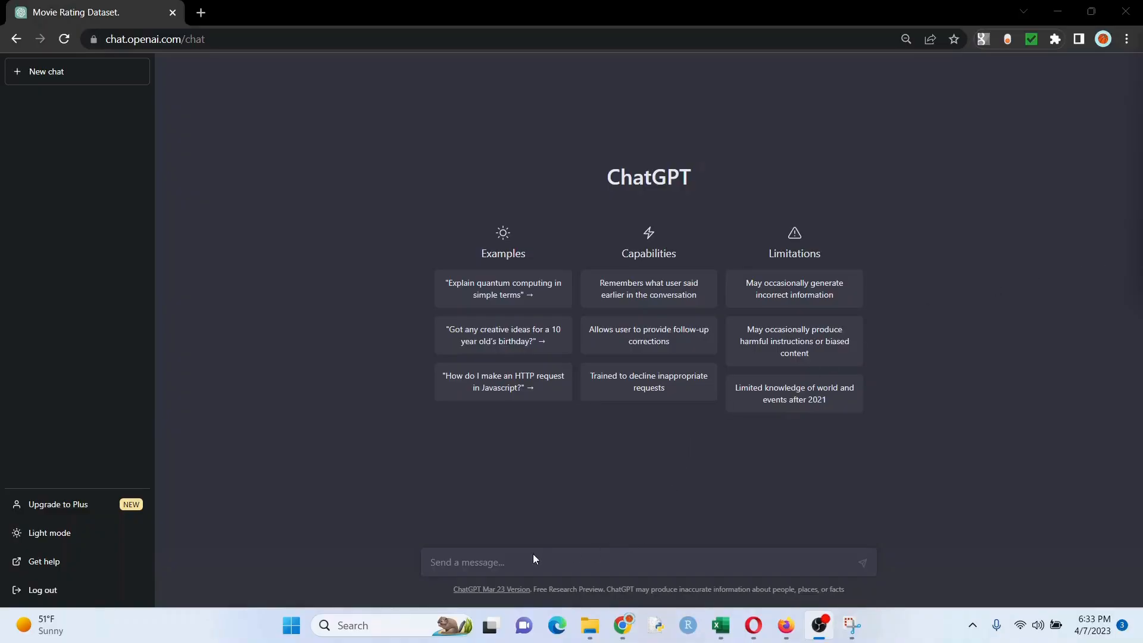
# Step: After a 5-row test request, review the PHQ-9 PDF and copy the saved 28-respondent prompt
pyautogui.write('Make me a mock dataset of anything.  I just want 5 rows.')
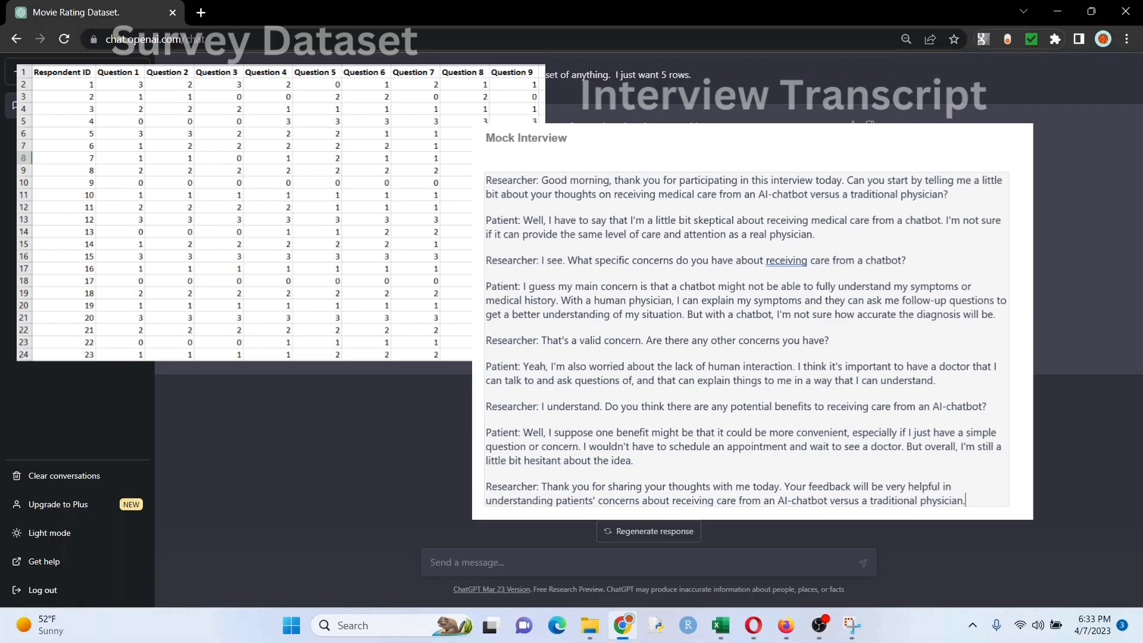
pyautogui.click(46, 72)
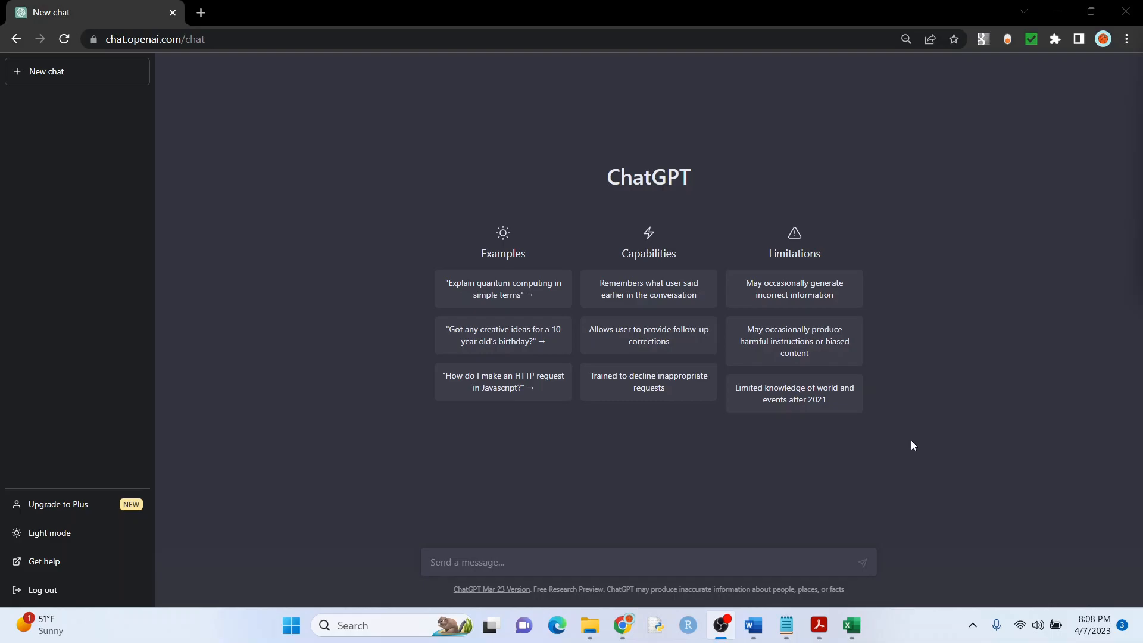
pyautogui.click(818, 625)
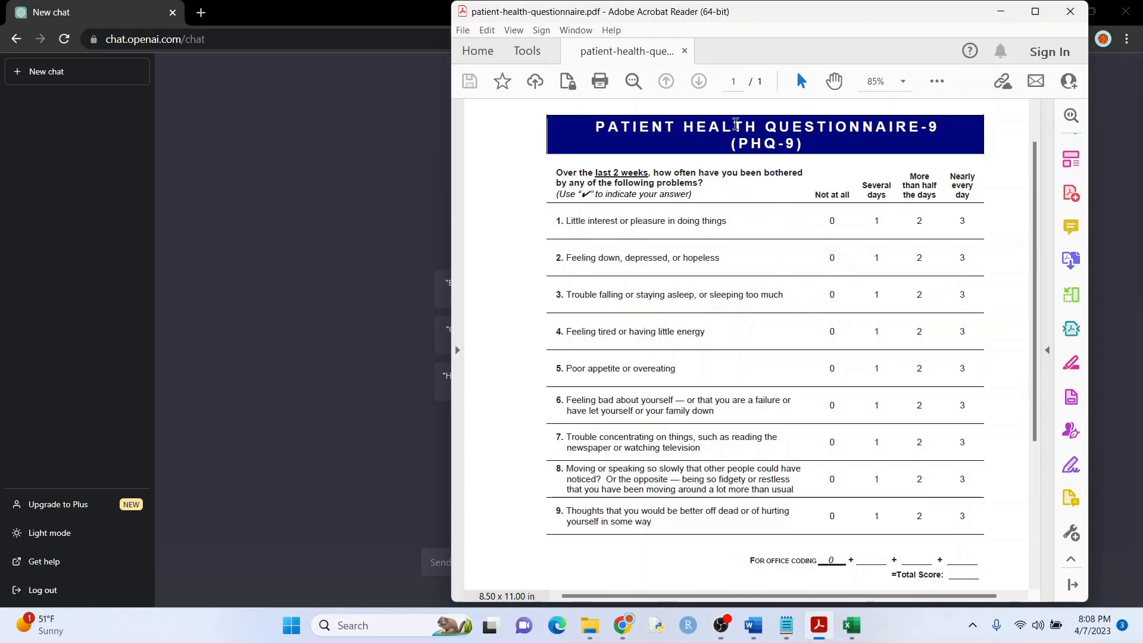
pyautogui.moveTo(855, 322)
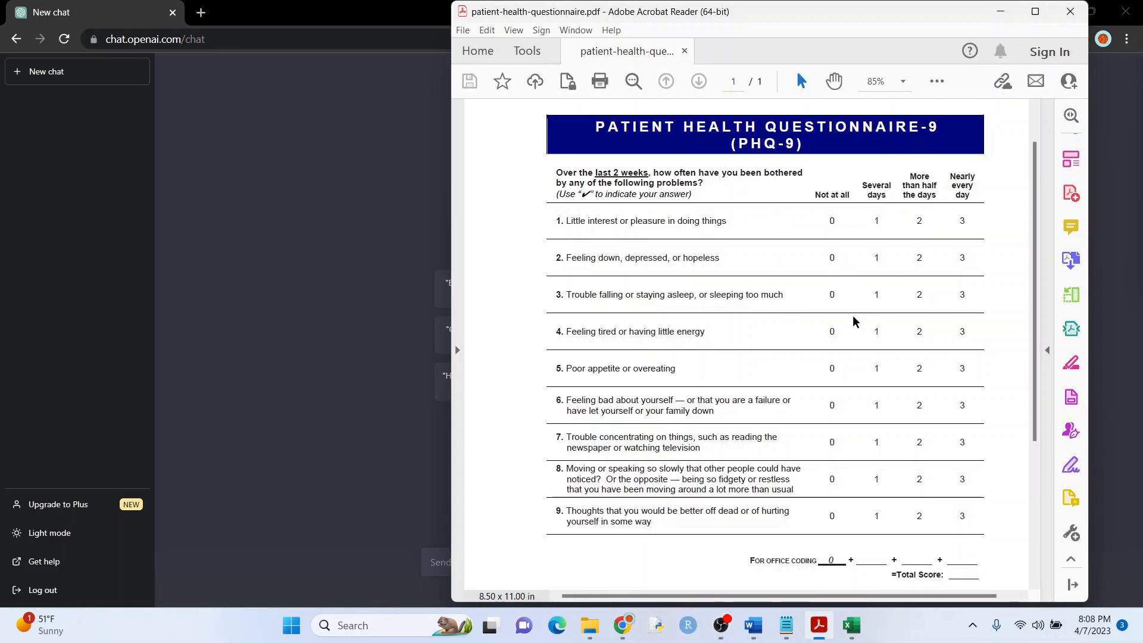
pyautogui.moveTo(851, 272)
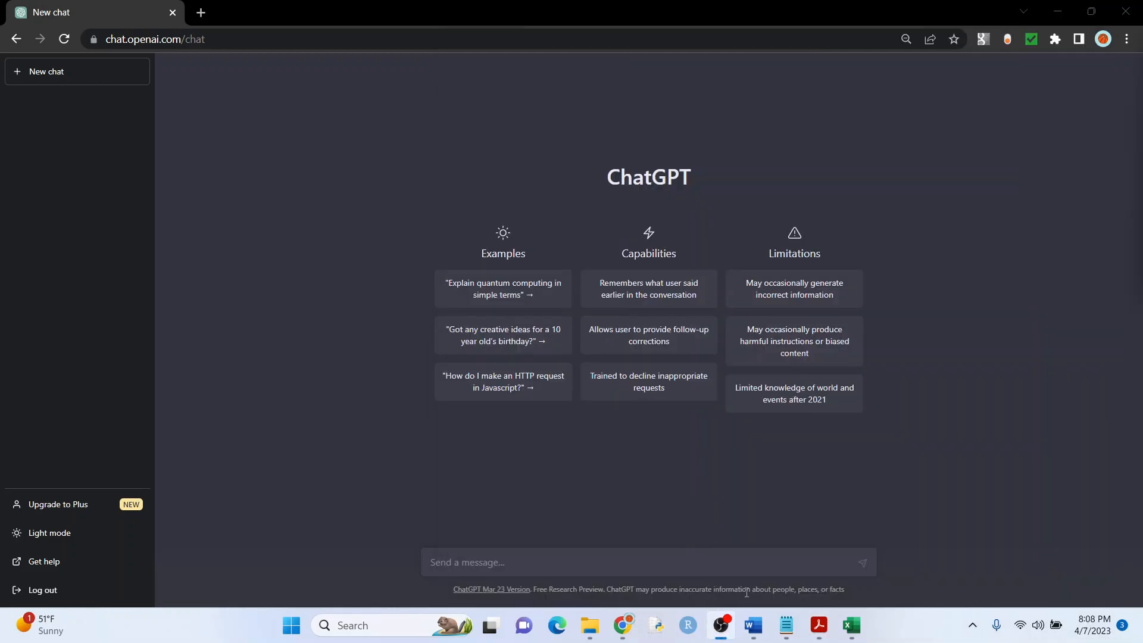
pyautogui.click(785, 625)
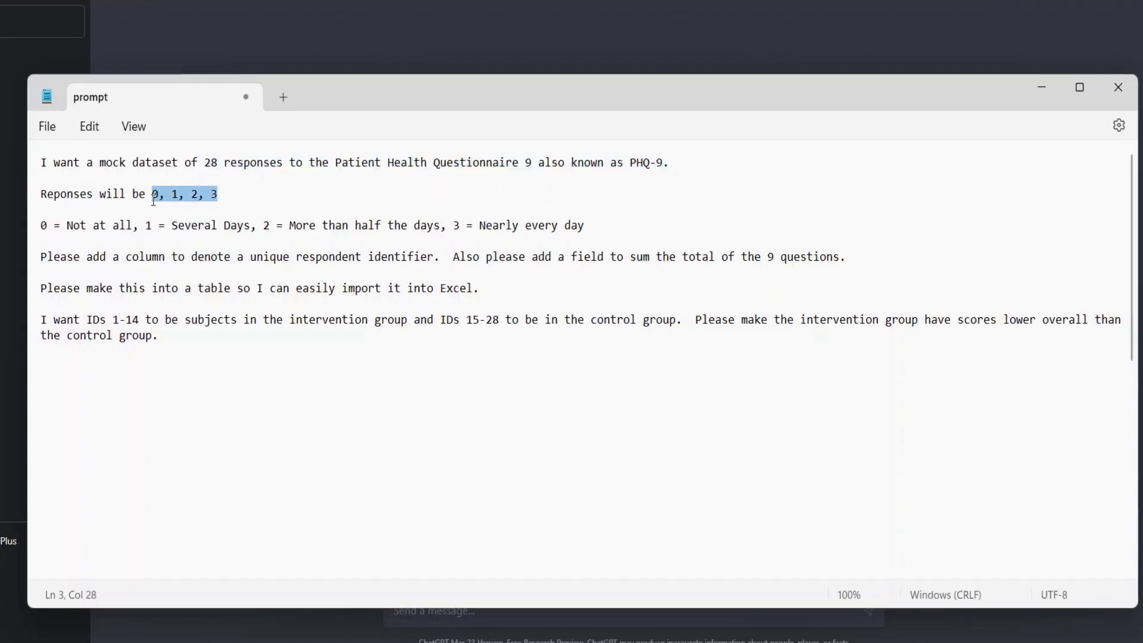
pyautogui.moveTo(490, 200)
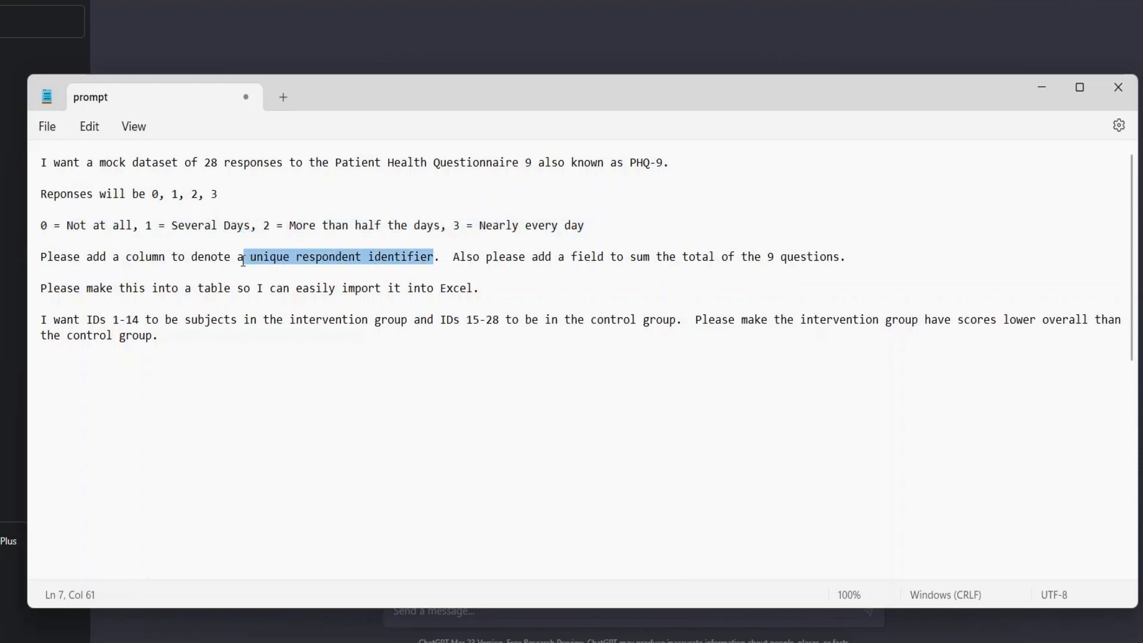
pyautogui.moveTo(879, 268)
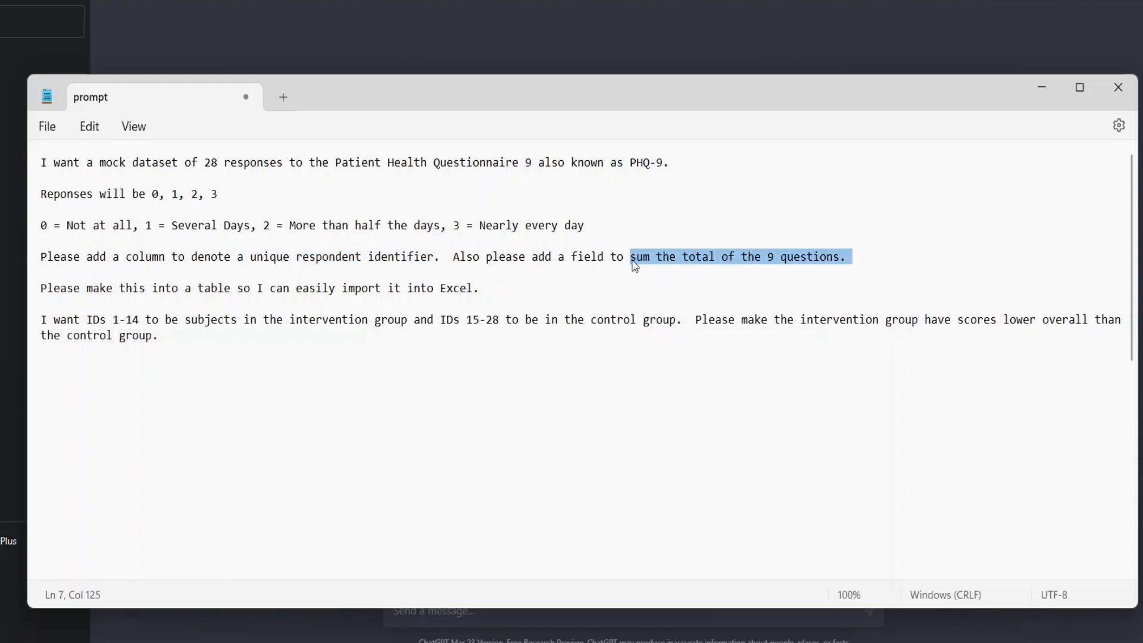
pyautogui.moveTo(501, 286)
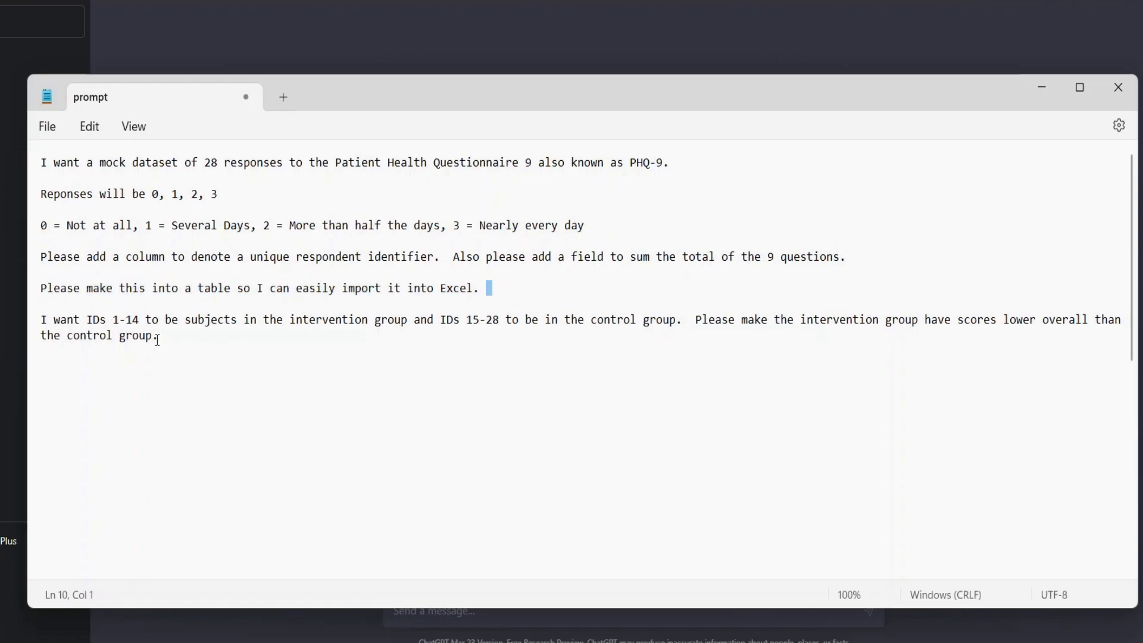
pyautogui.moveTo(132, 335)
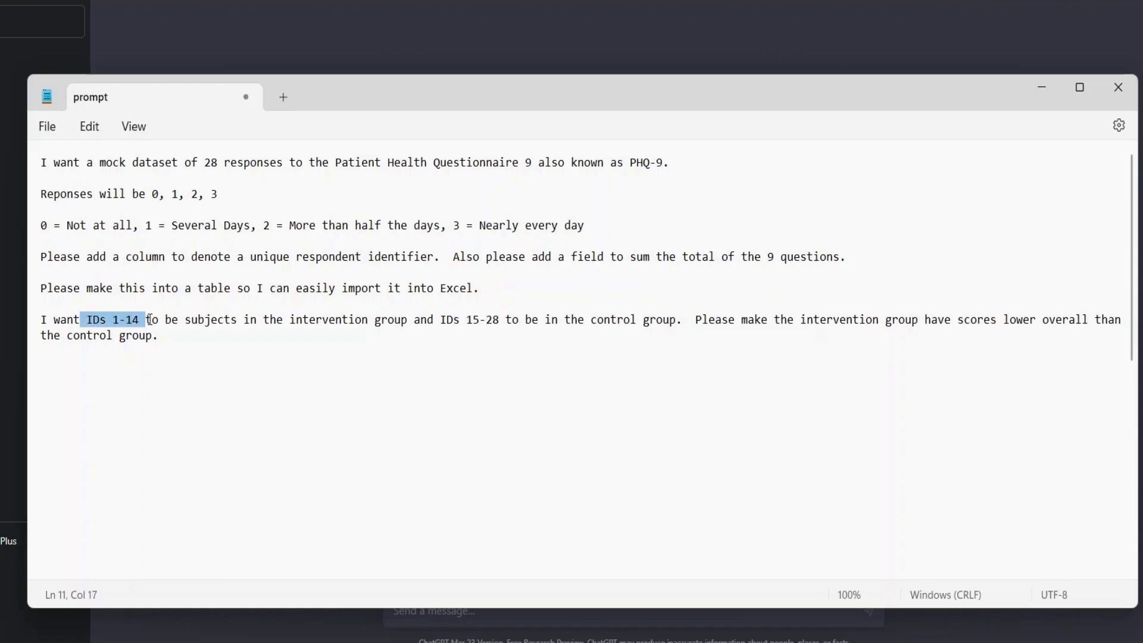
pyautogui.moveTo(458, 319)
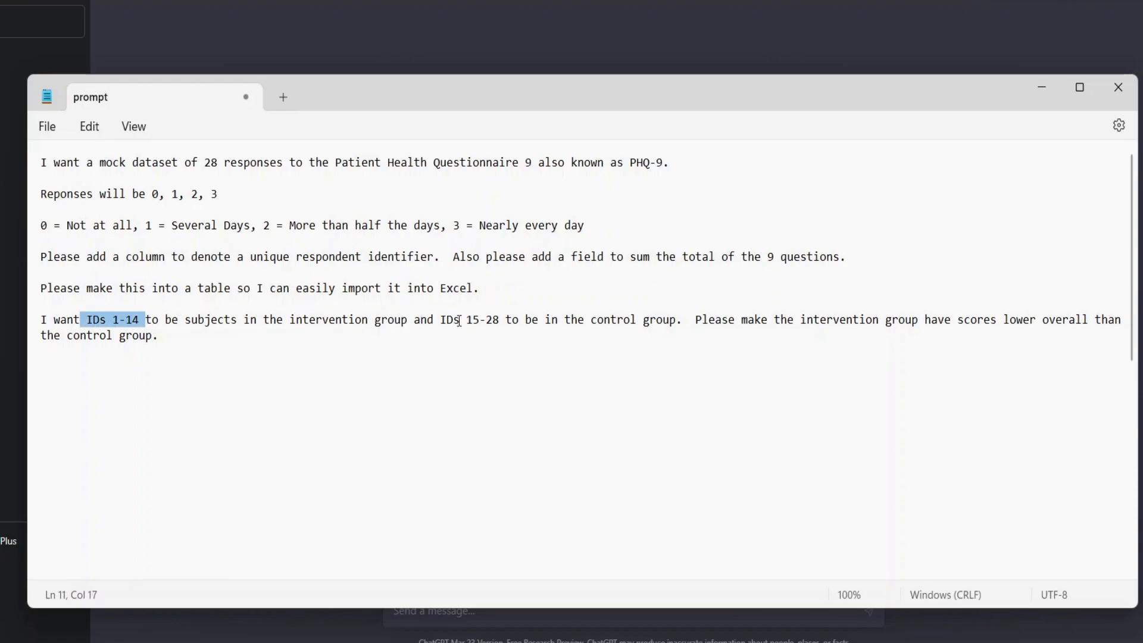
pyautogui.click(636, 319)
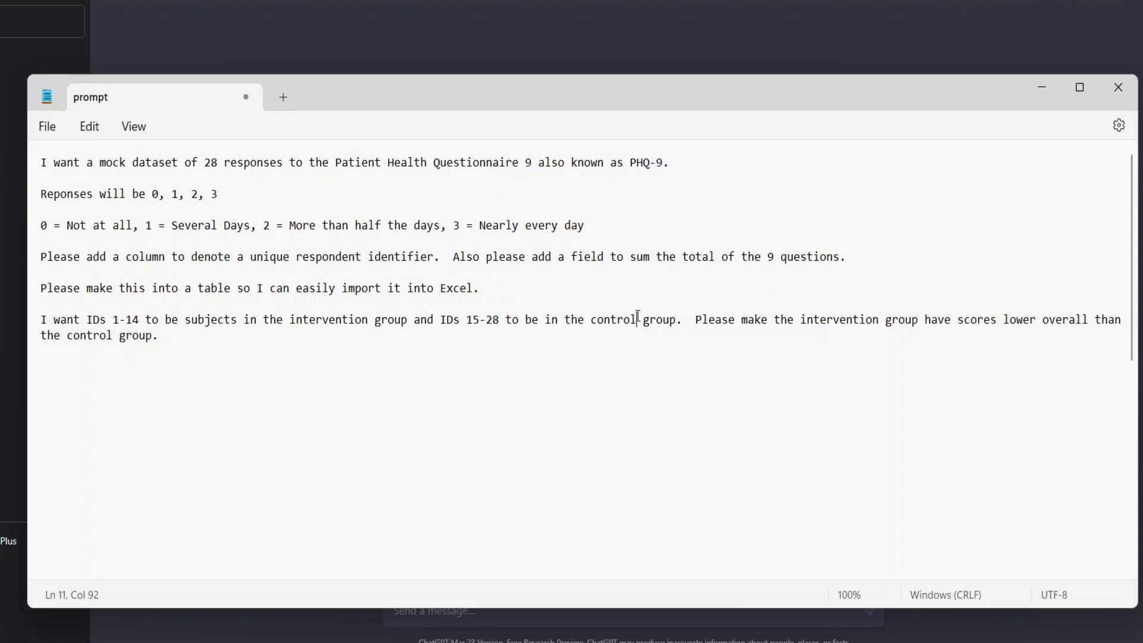
pyautogui.moveTo(890, 315)
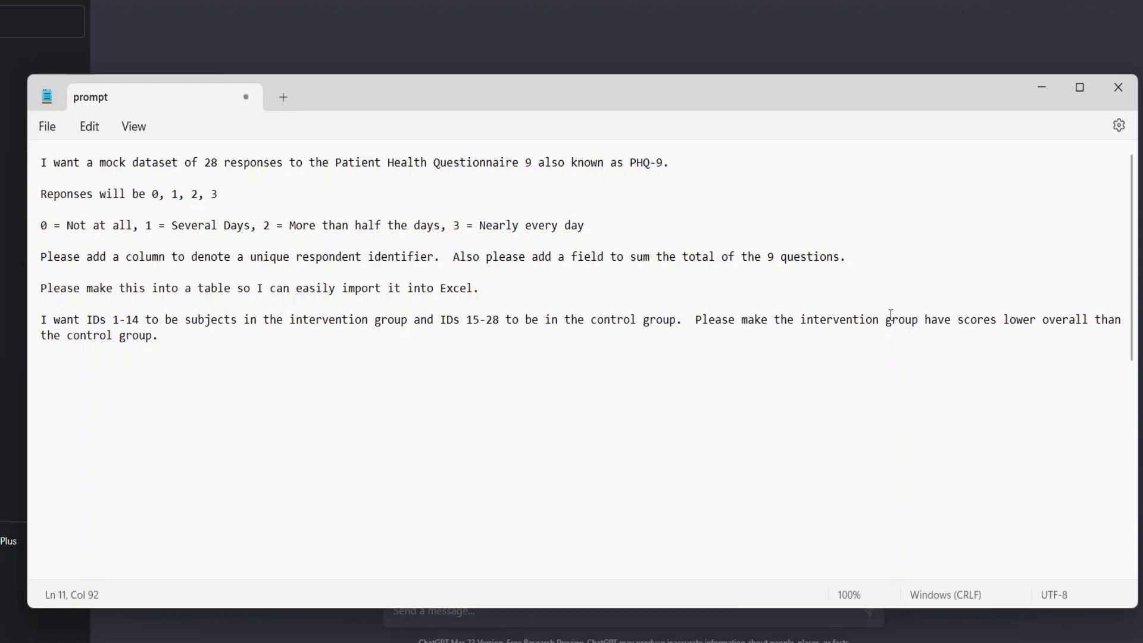
pyautogui.moveTo(392, 317)
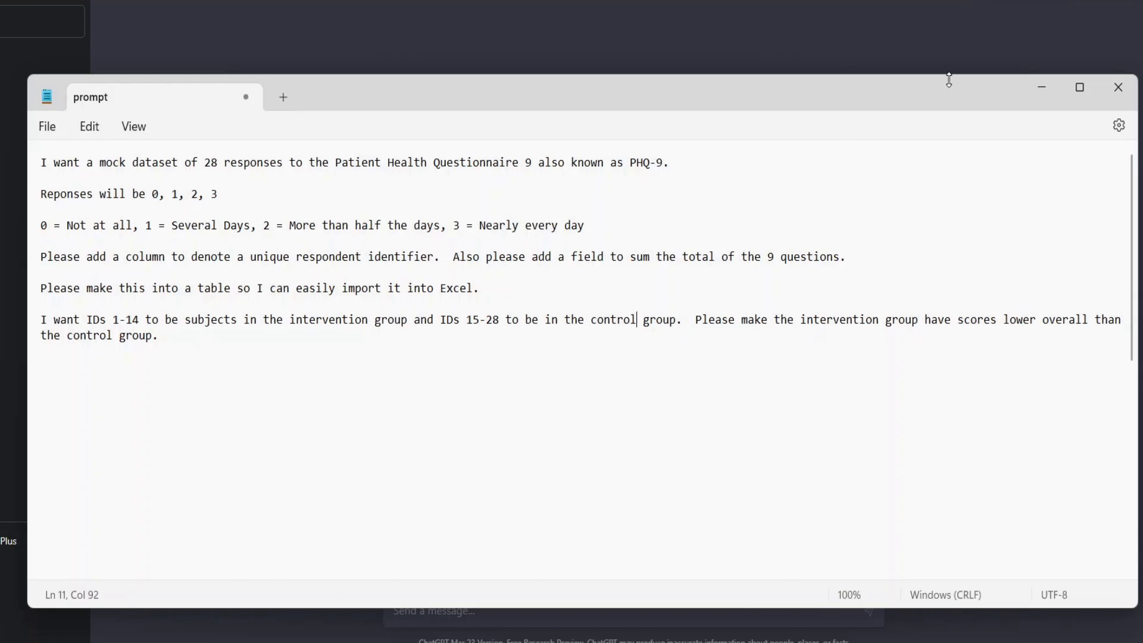
pyautogui.press('ctrl+a')
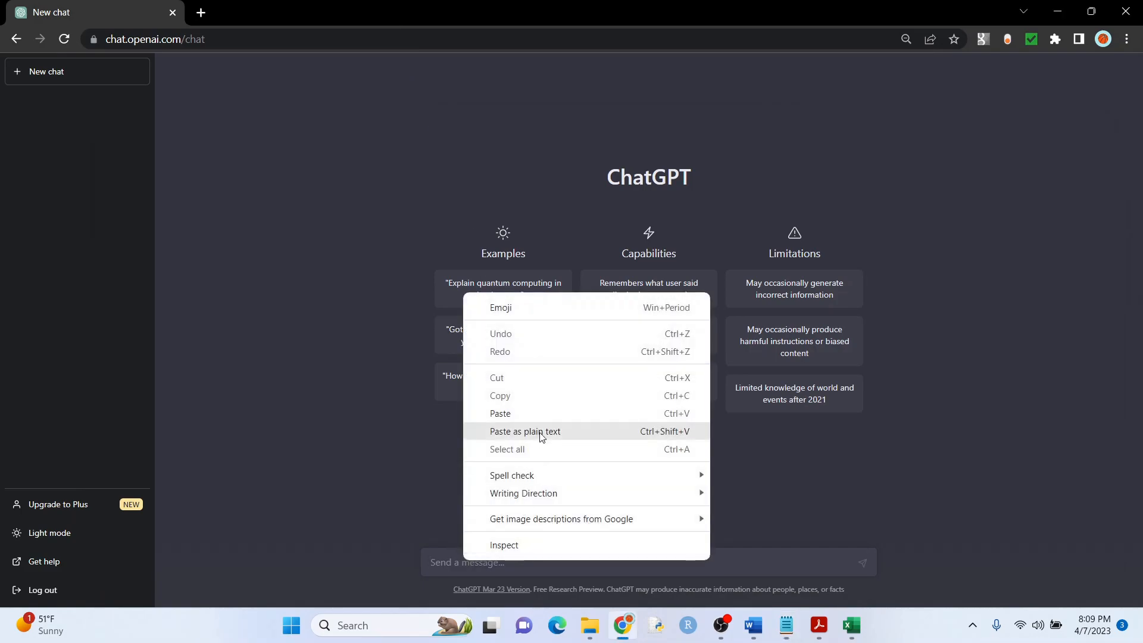
# Step: Paste the PHQ-9 prompt as plain text, send it, and scroll through the IDs 1–15 table
pyautogui.click(524, 431)
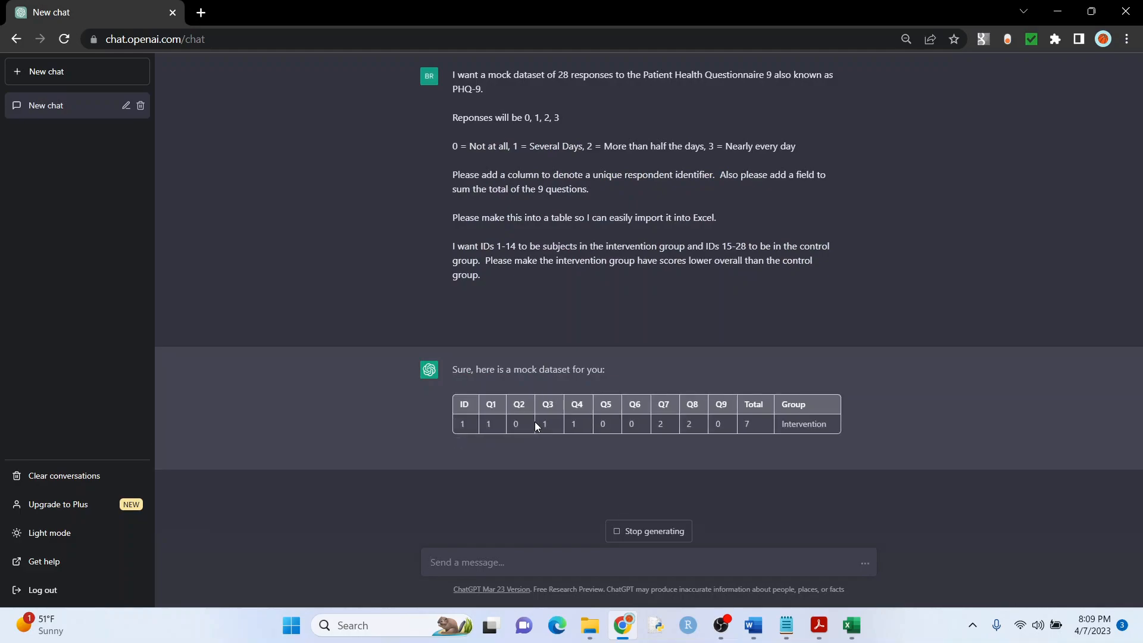
pyautogui.scroll(-3)
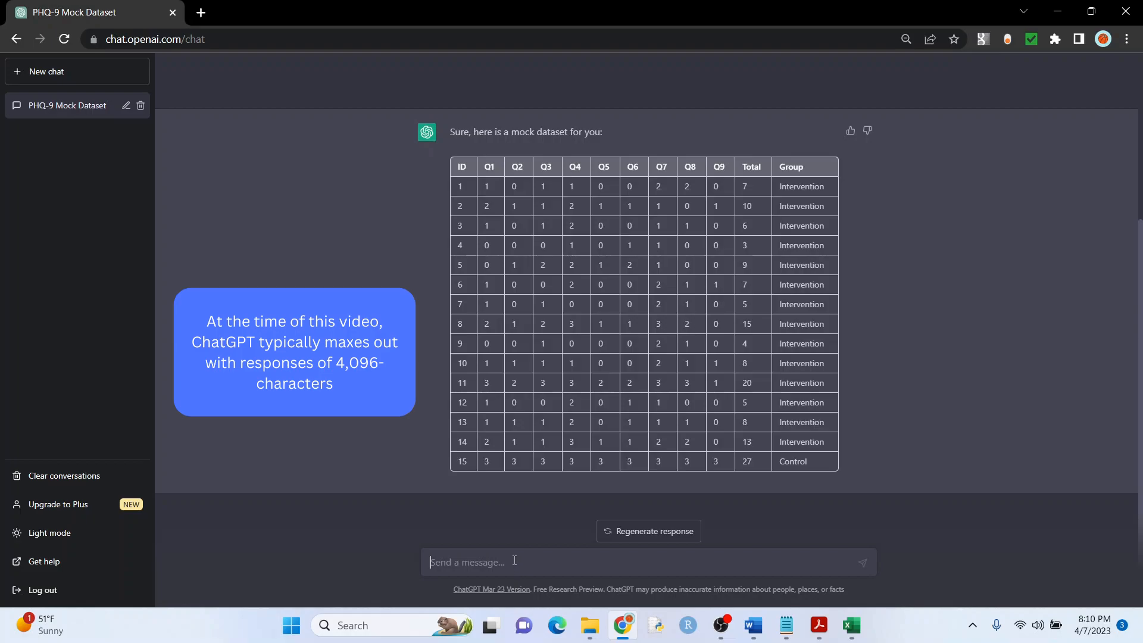
# Step: Send the follow-up 'Give me the responses for IDS 15-28' to ChatGPT
pyautogui.write('Give me t')
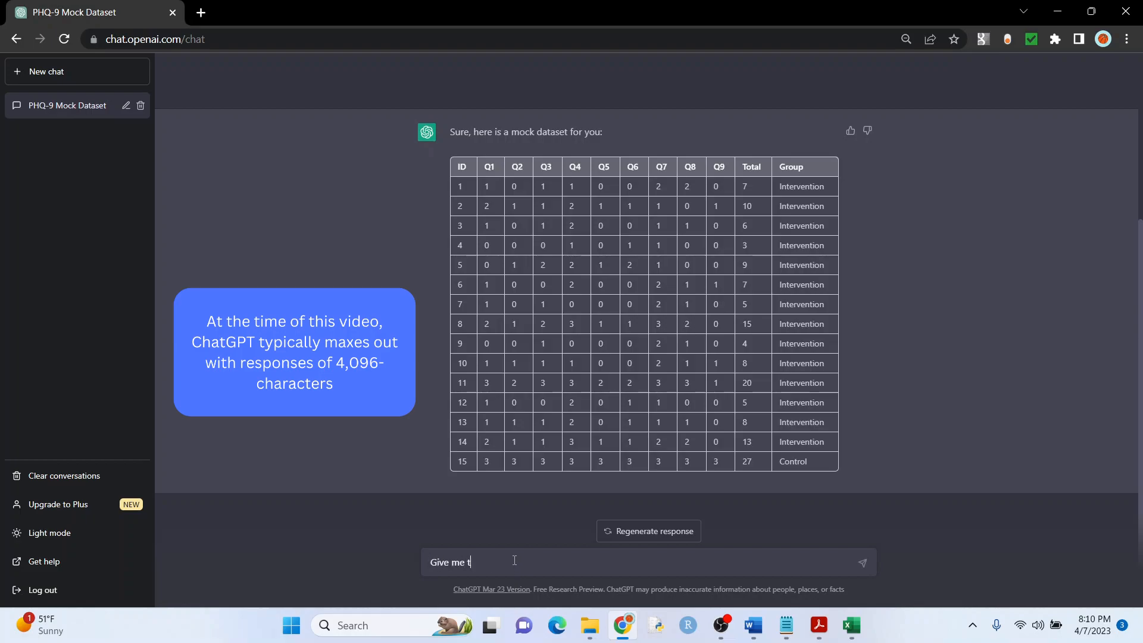
pyautogui.write('he responses f')
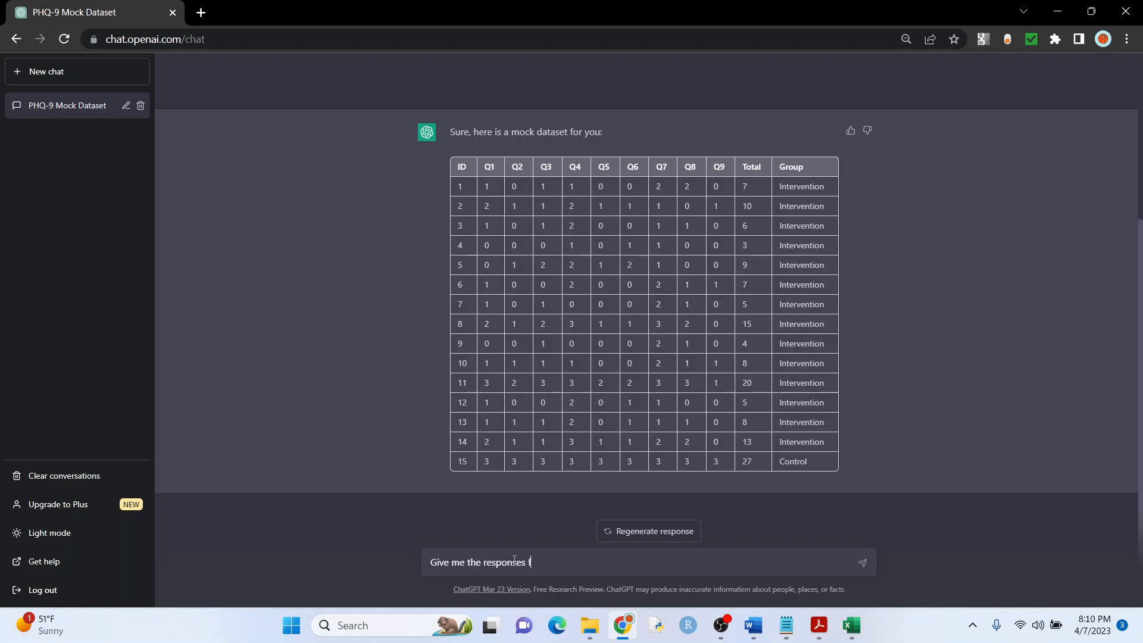
pyautogui.write('for IDS 15')
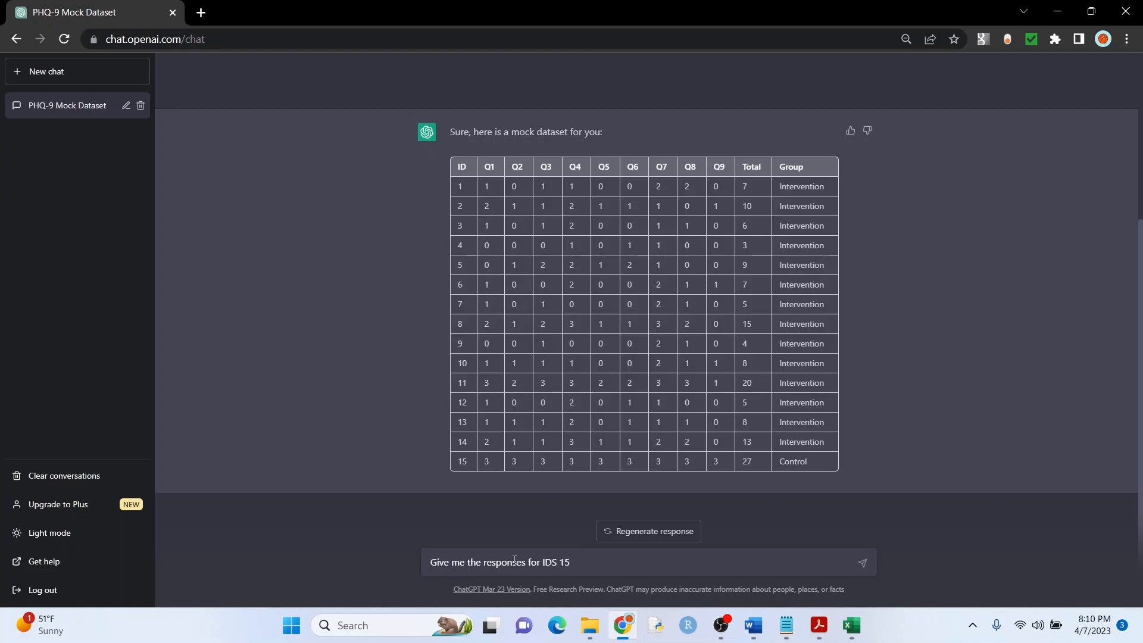
pyautogui.press('Return')
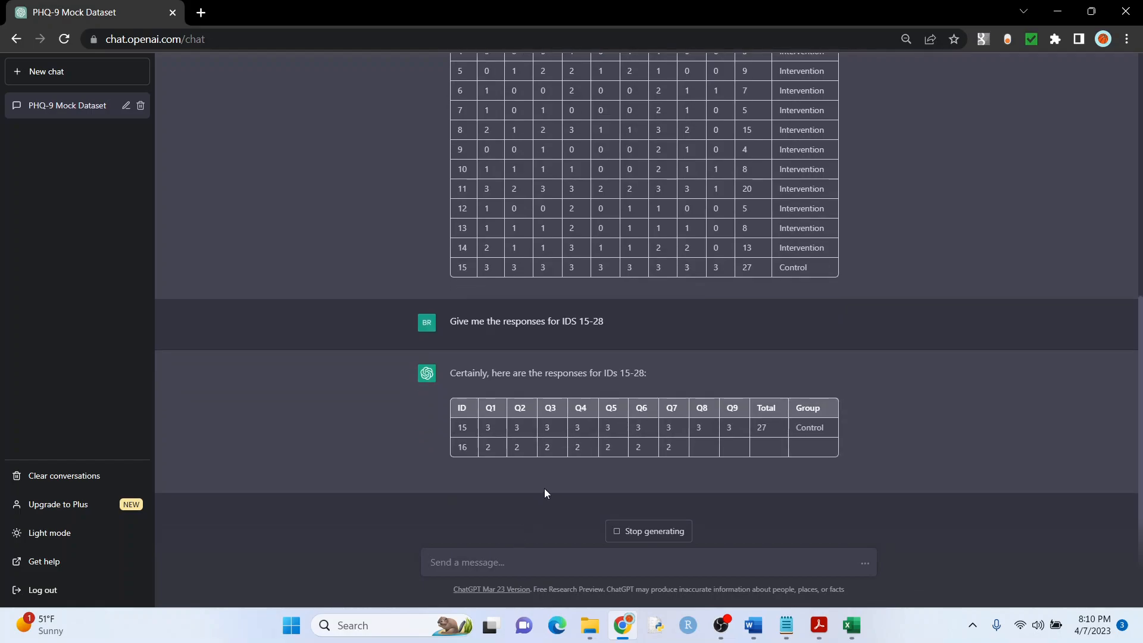
pyautogui.scroll(3)
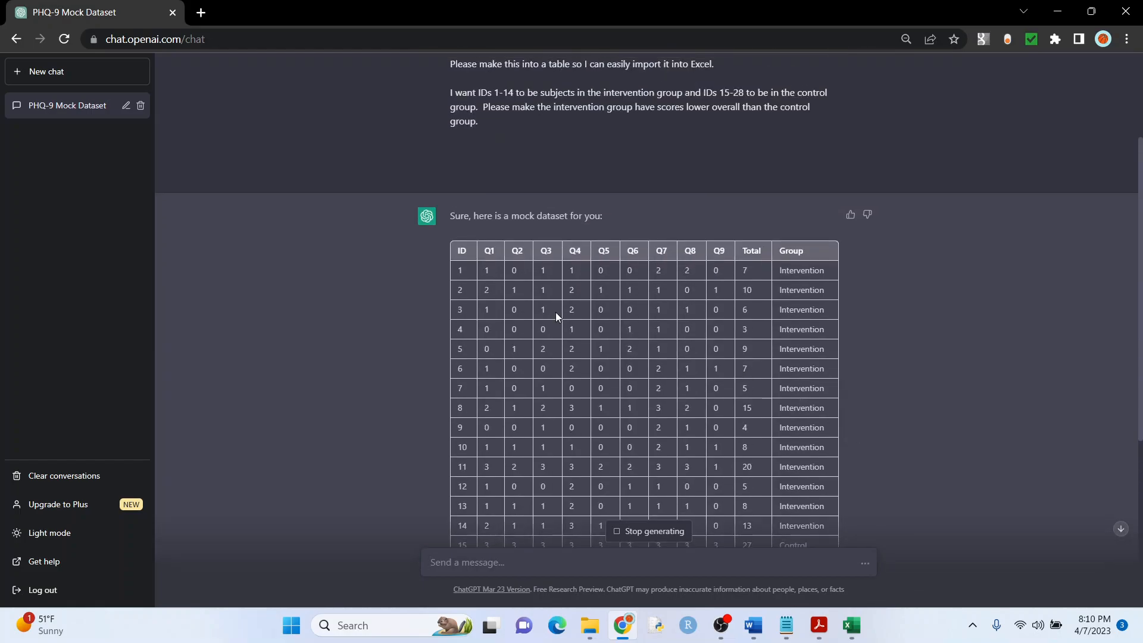
pyautogui.scroll(-3)
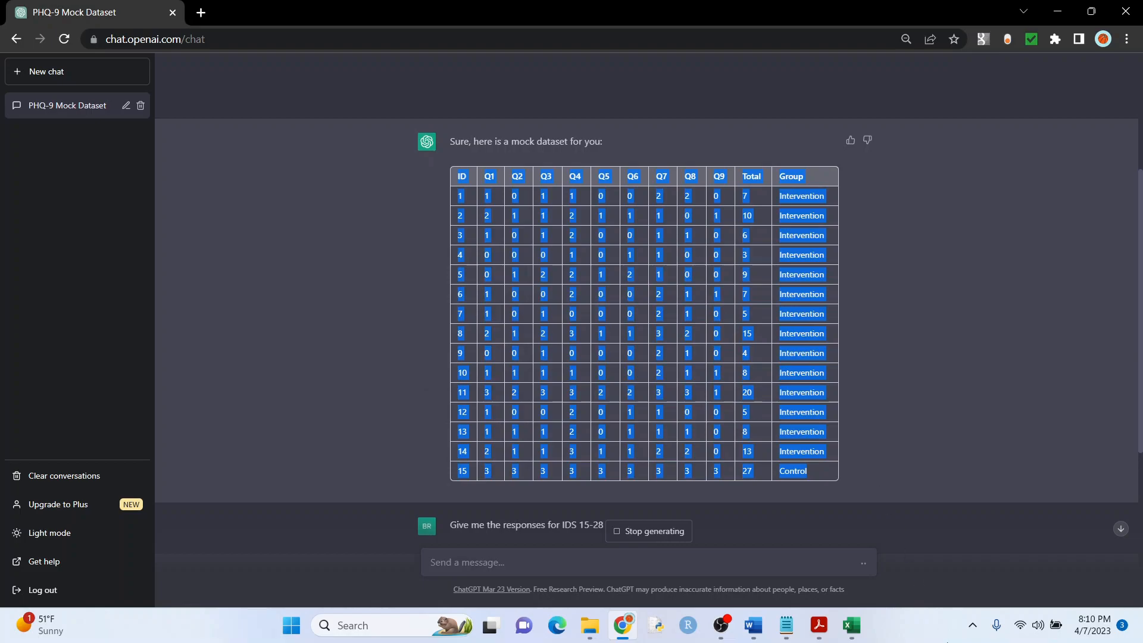
# Step: Paste the IDs 1–15 table into Sheet2 cell A1 using Match Destination Formatting
pyautogui.click(849, 626)
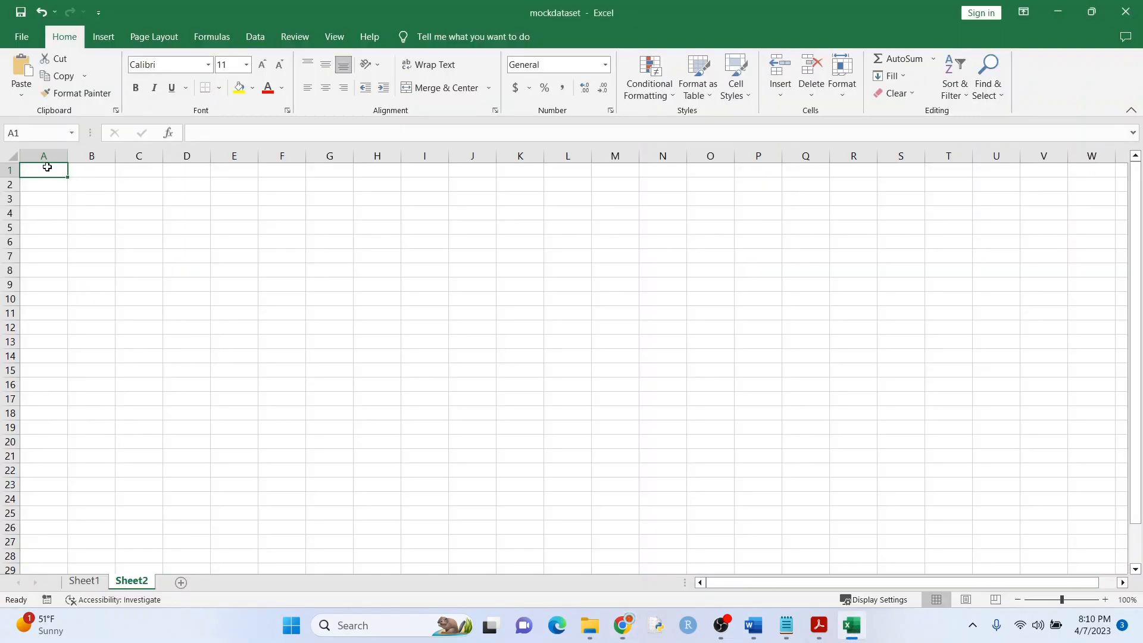
pyautogui.rightClick(43, 170)
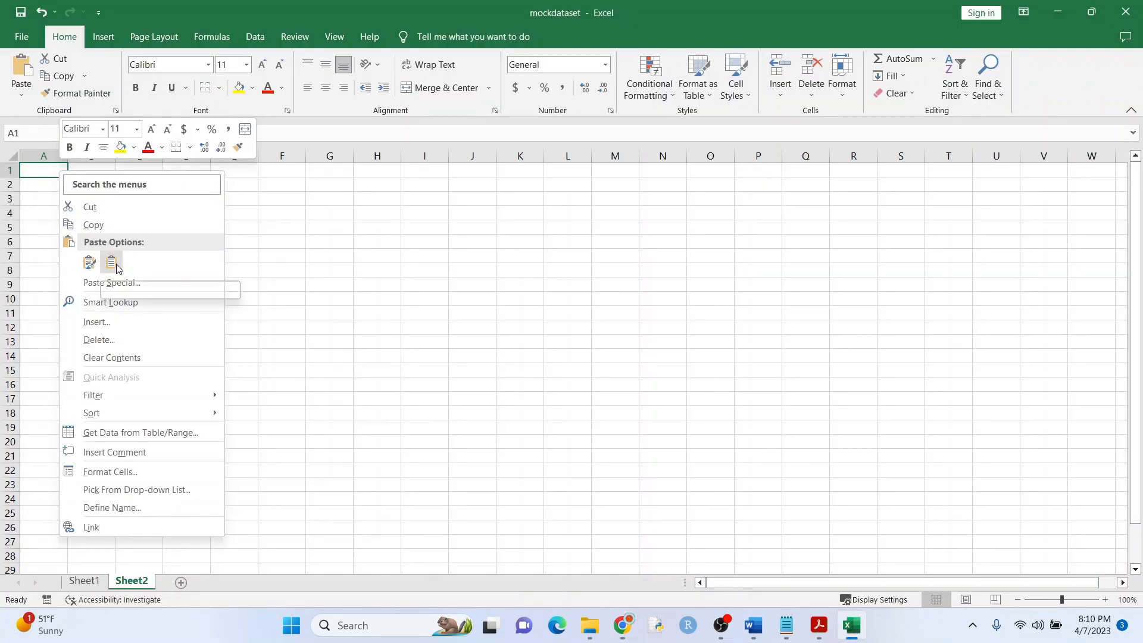
pyautogui.click(88, 262)
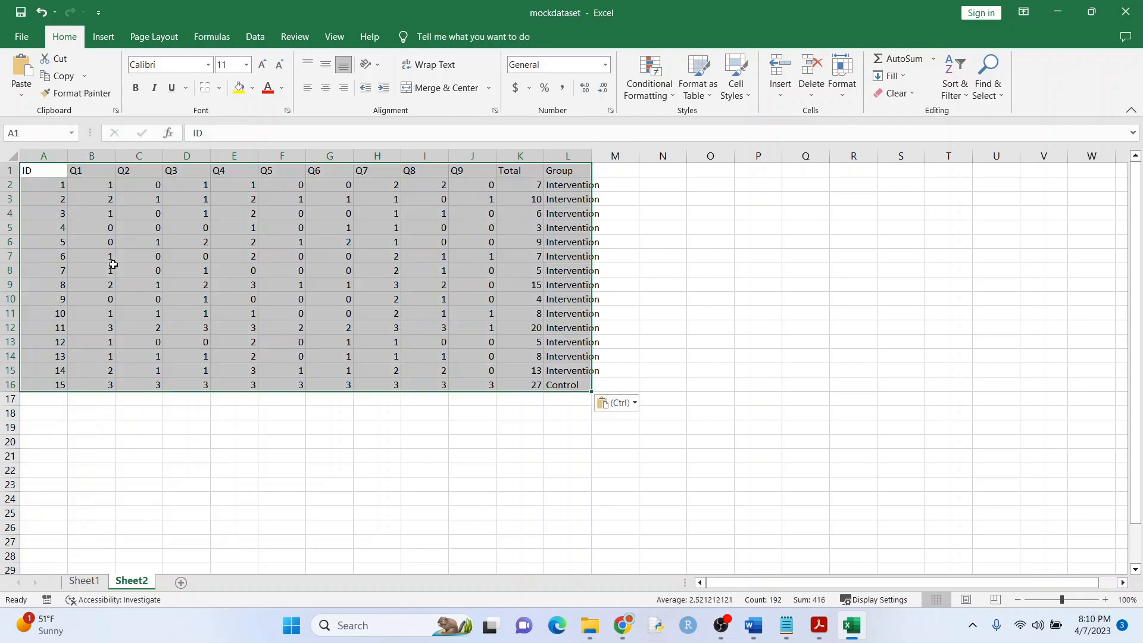
pyautogui.click(567, 455)
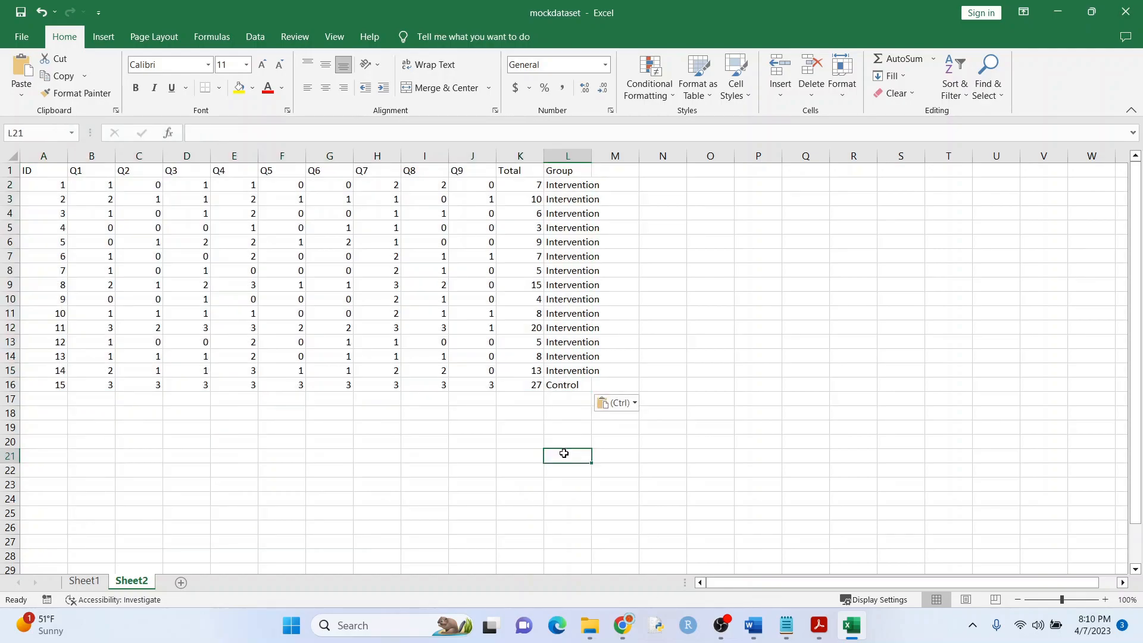
pyautogui.click(621, 624)
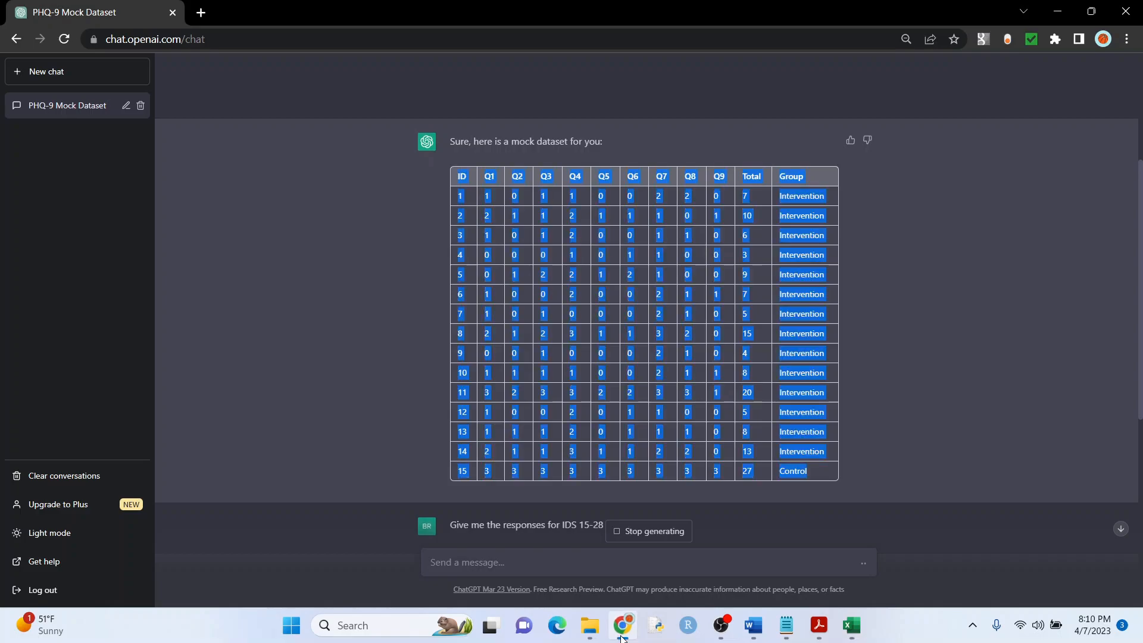
# Step: Add the IDs 15–28 Control table beneath the first in Sheet2 and select the duplicate ID 15 row
pyautogui.scroll(-3)
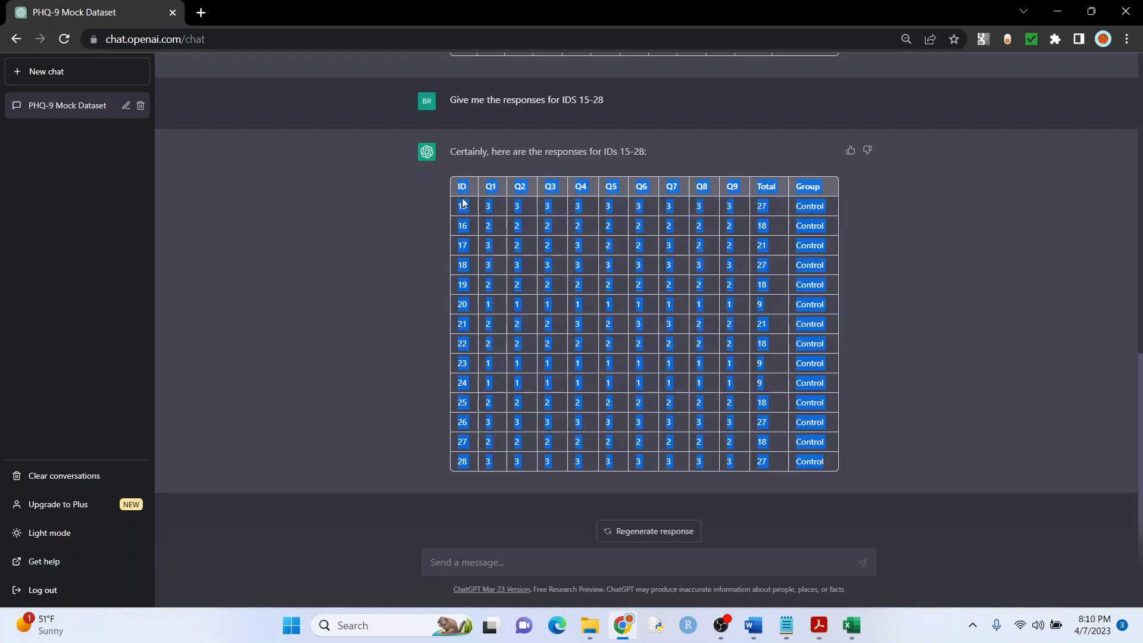
pyautogui.click(850, 625)
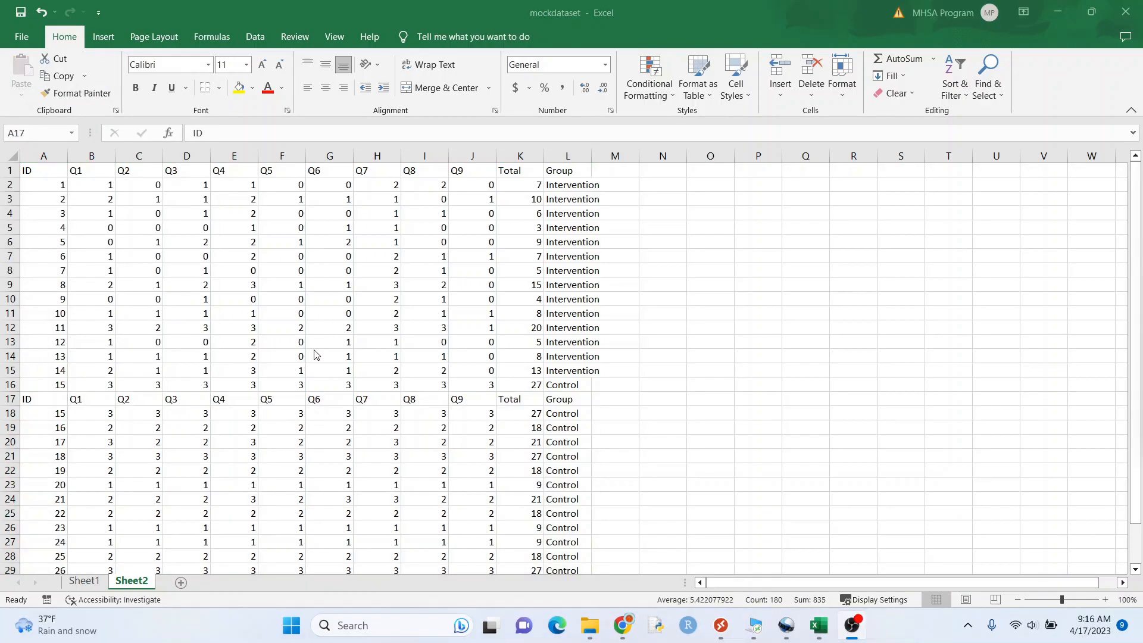
pyautogui.click(10, 413)
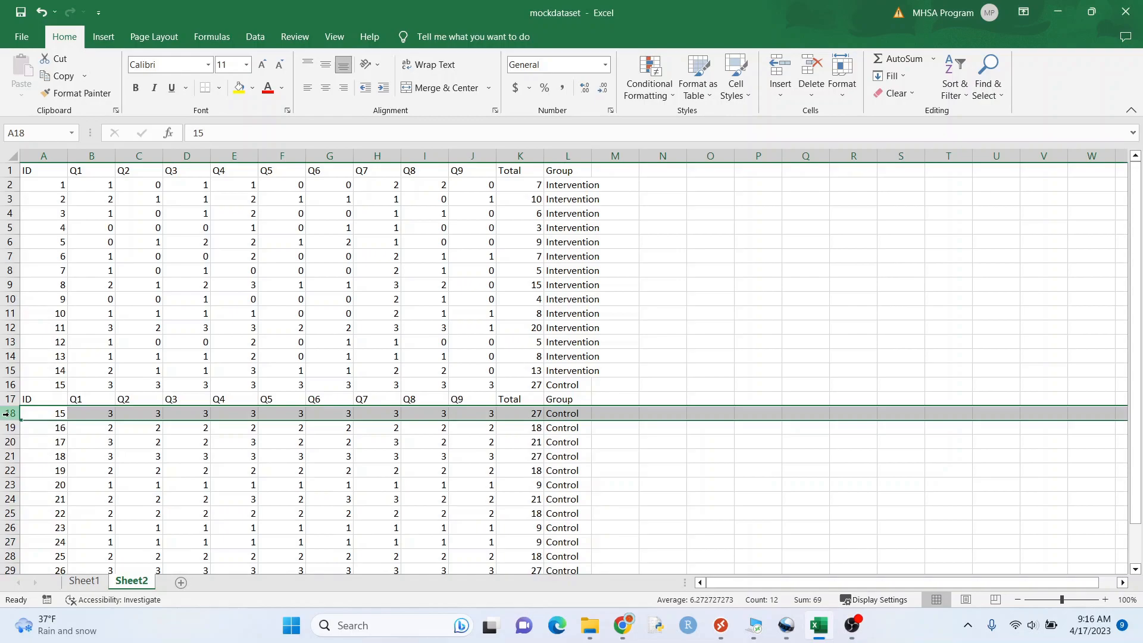
# Step: Delete Sheet2 rows 17–18, the repeated header and duplicate ID 15 row
pyautogui.click(43, 384)
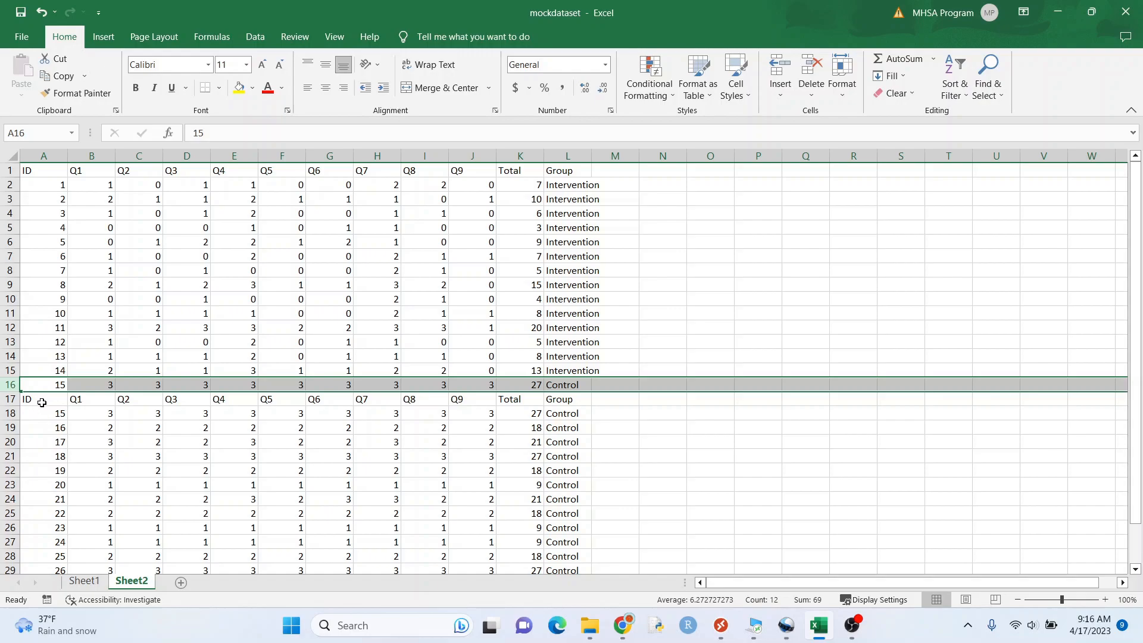
pyautogui.click(43, 399)
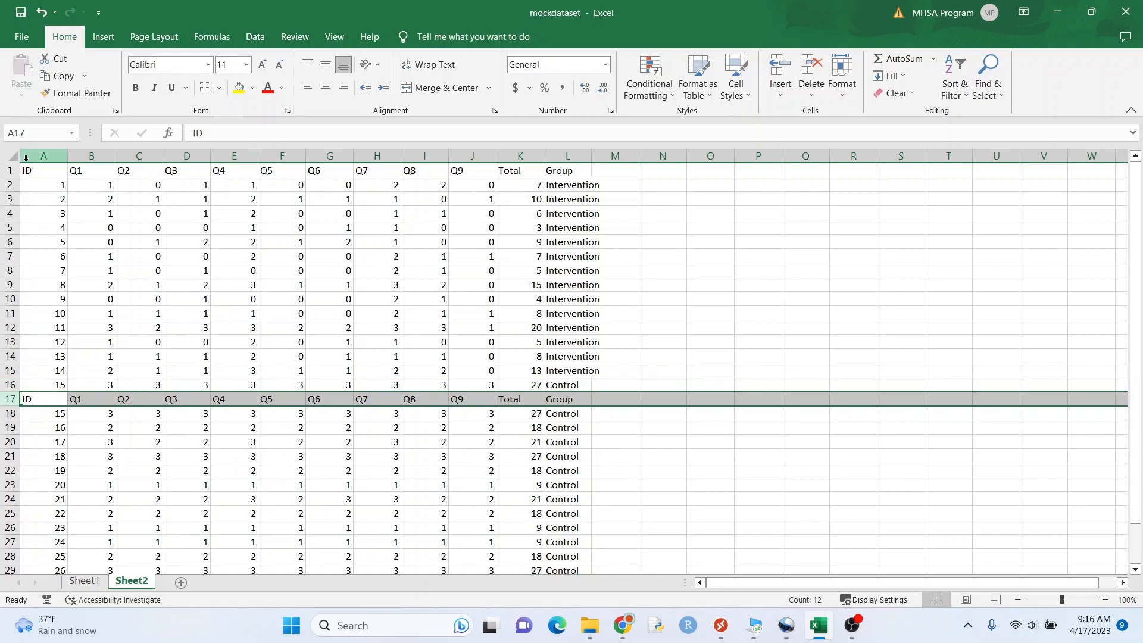
pyautogui.click(11, 399)
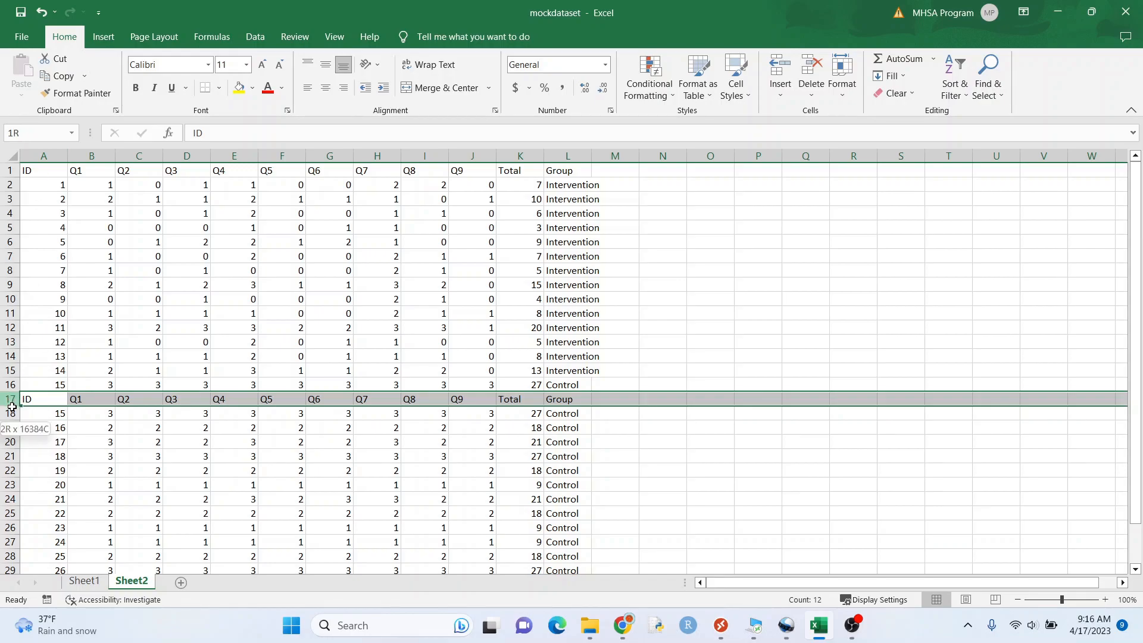
pyautogui.rightClick(10, 399)
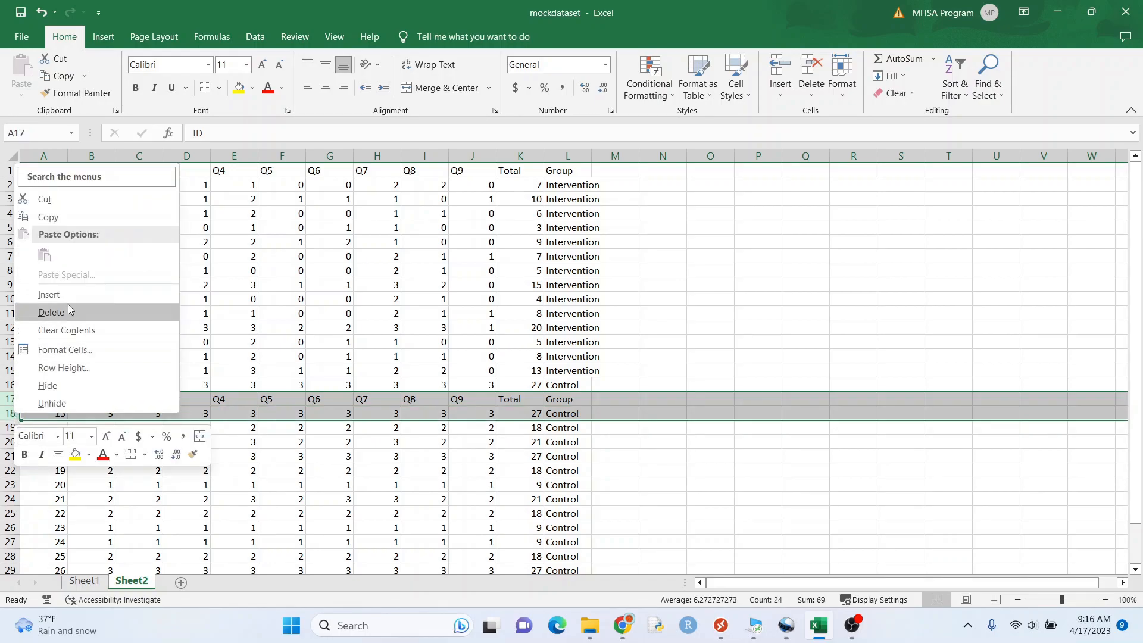
pyautogui.click(52, 312)
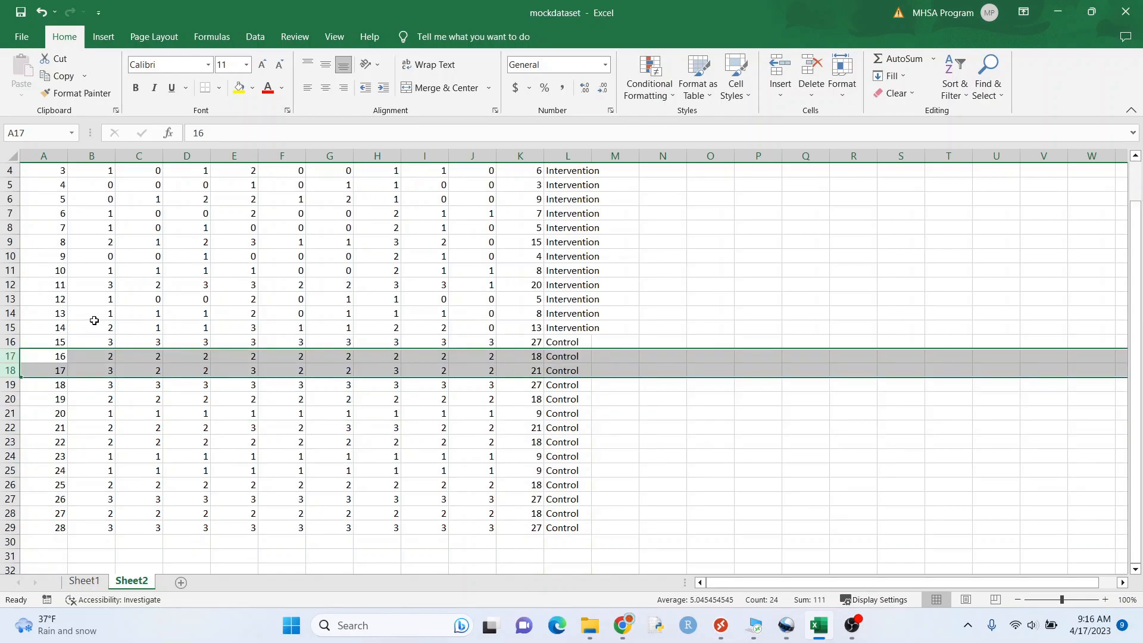
pyautogui.click(621, 624)
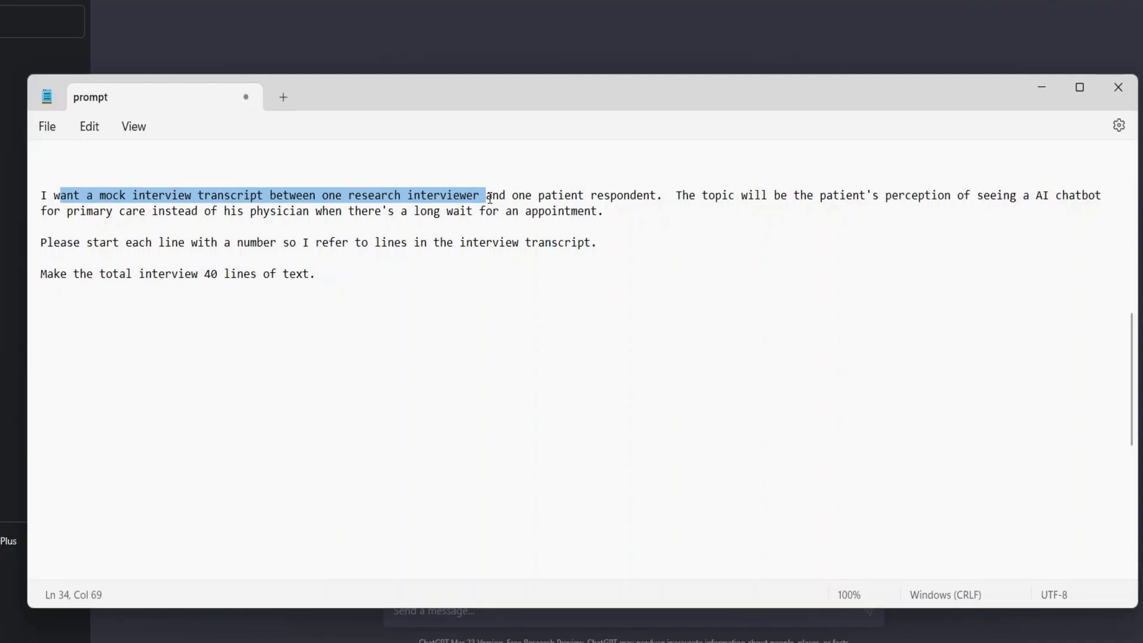
pyautogui.moveTo(649, 205)
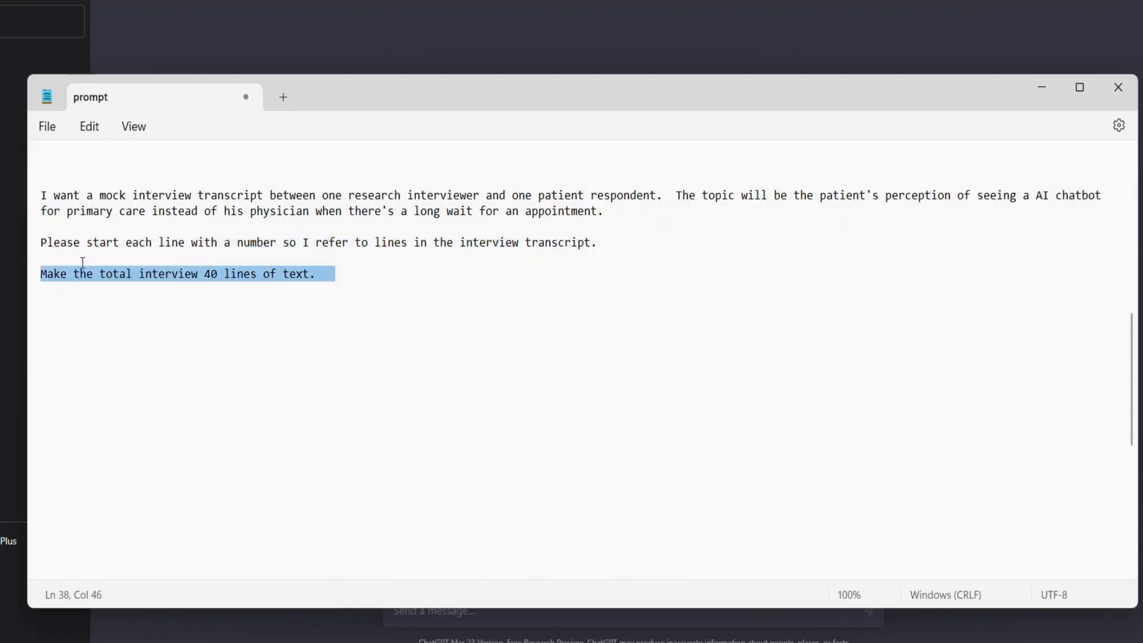
pyautogui.moveTo(104, 244)
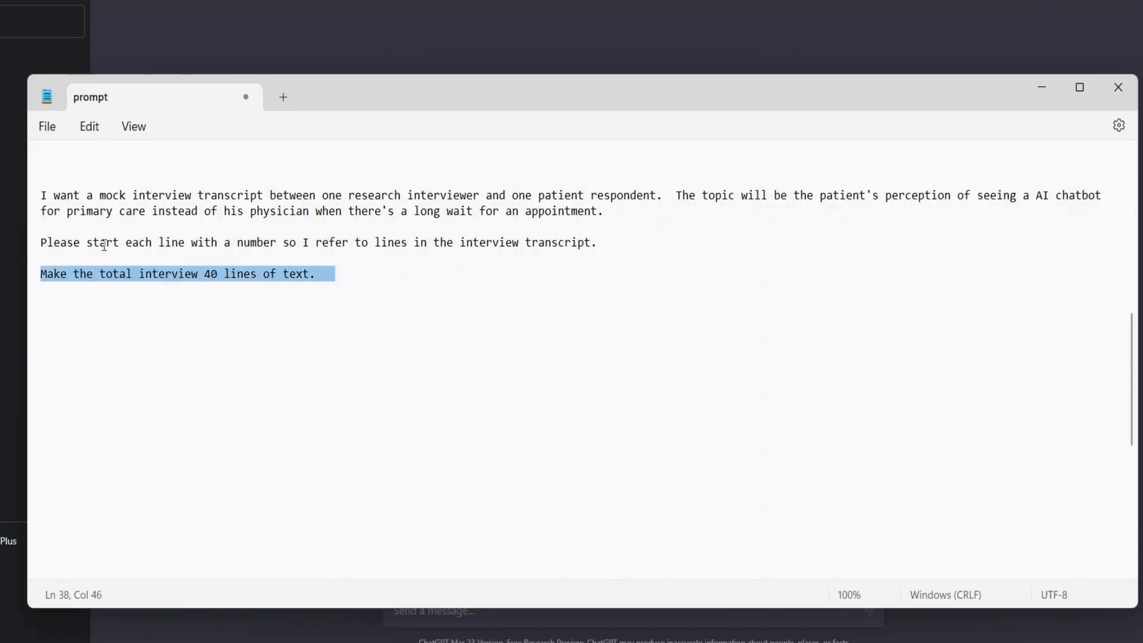
# Step: Copy the mock interview prompt from Notepad and send it to ChatGPT
pyautogui.rightClick(219, 274)
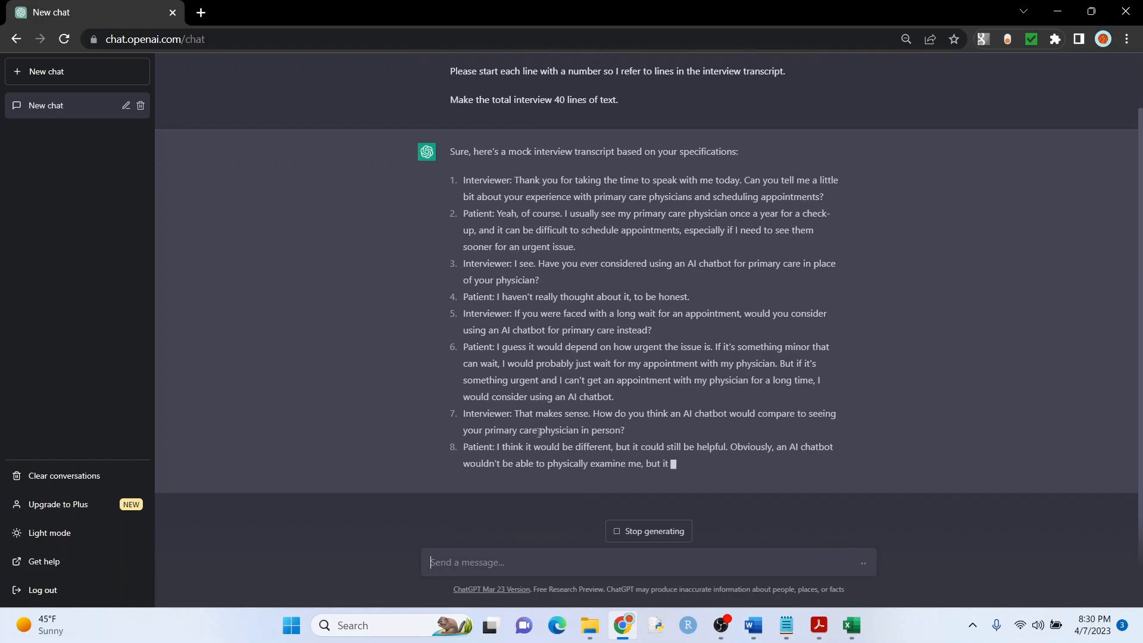
# Step: Send 'Give me line 22 to the end' so ChatGPT finishes the 40-line transcript
pyautogui.scroll(-3)
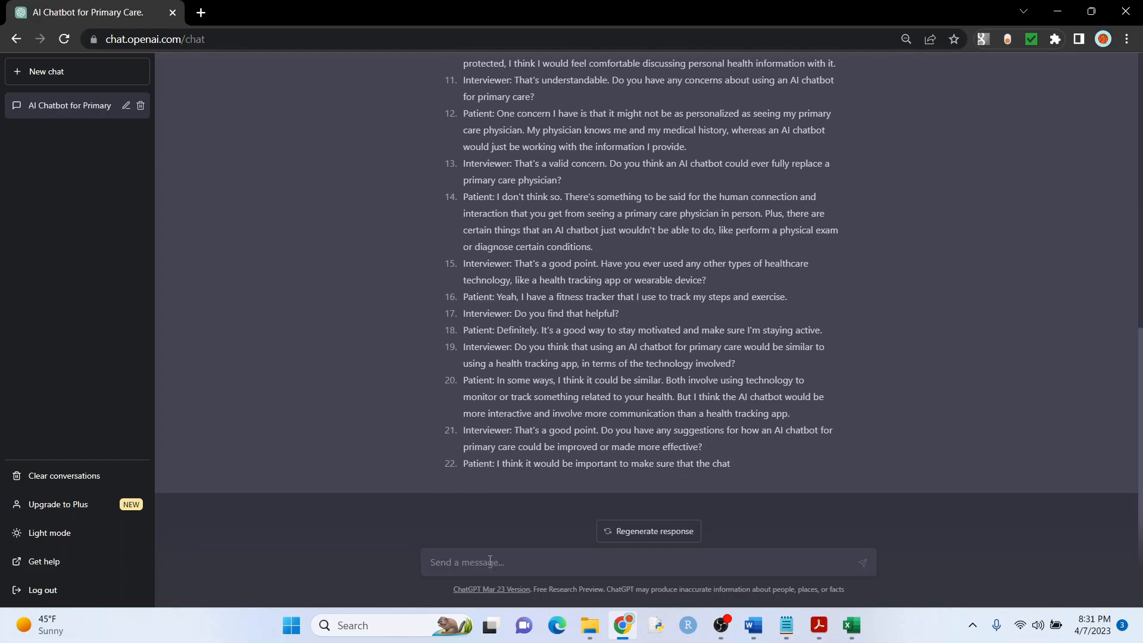
pyautogui.write('Give m')
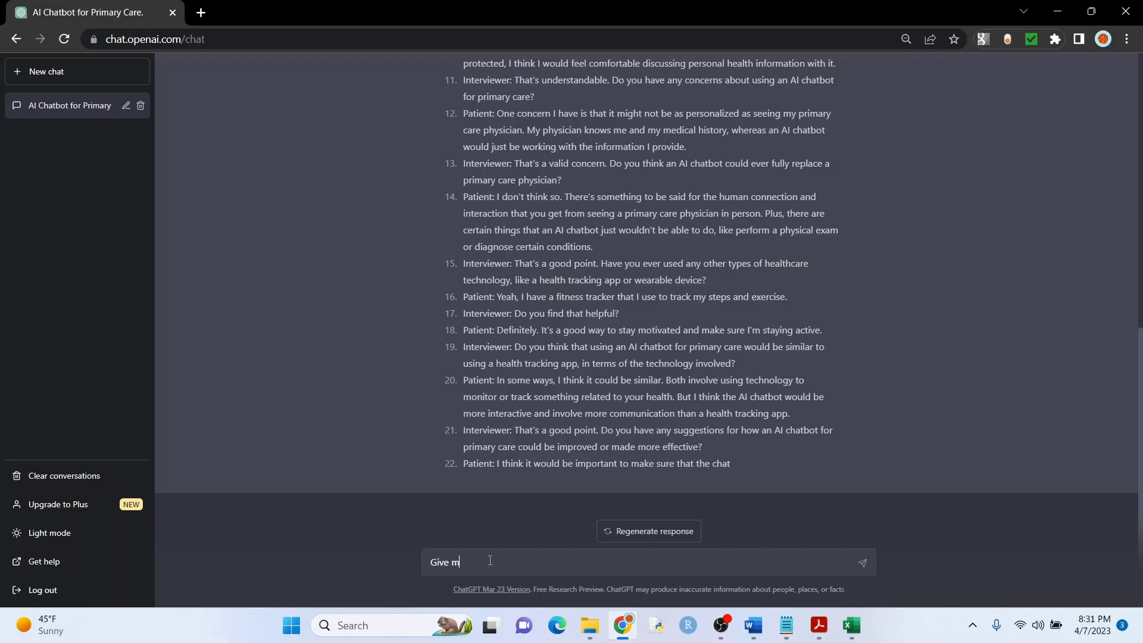
pyautogui.write('e line 22 to th')
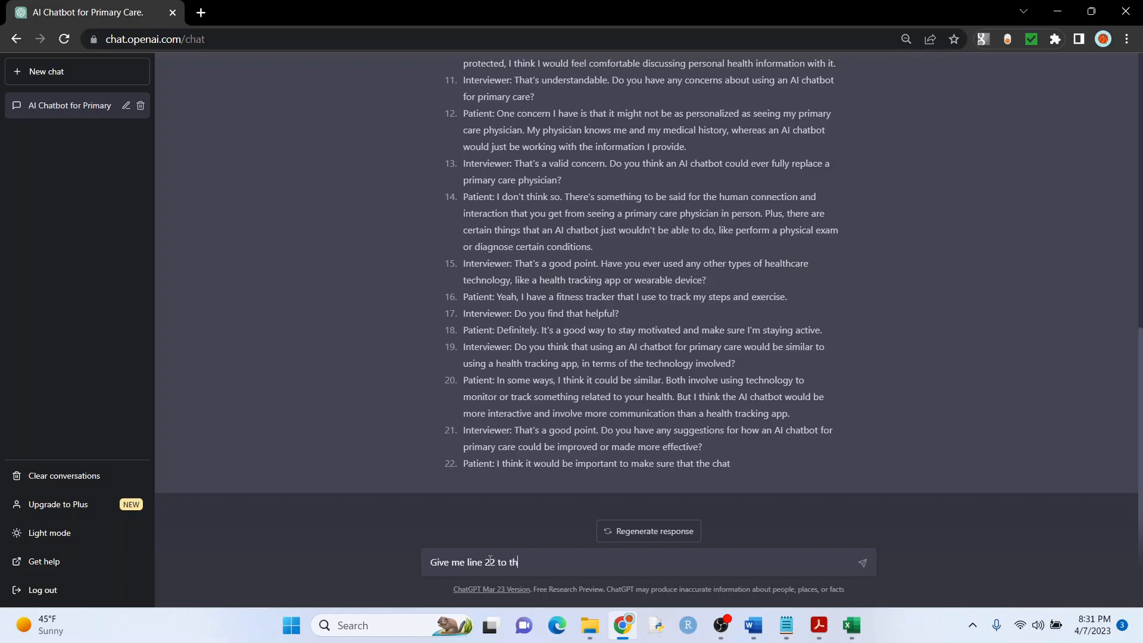
pyautogui.press('Return')
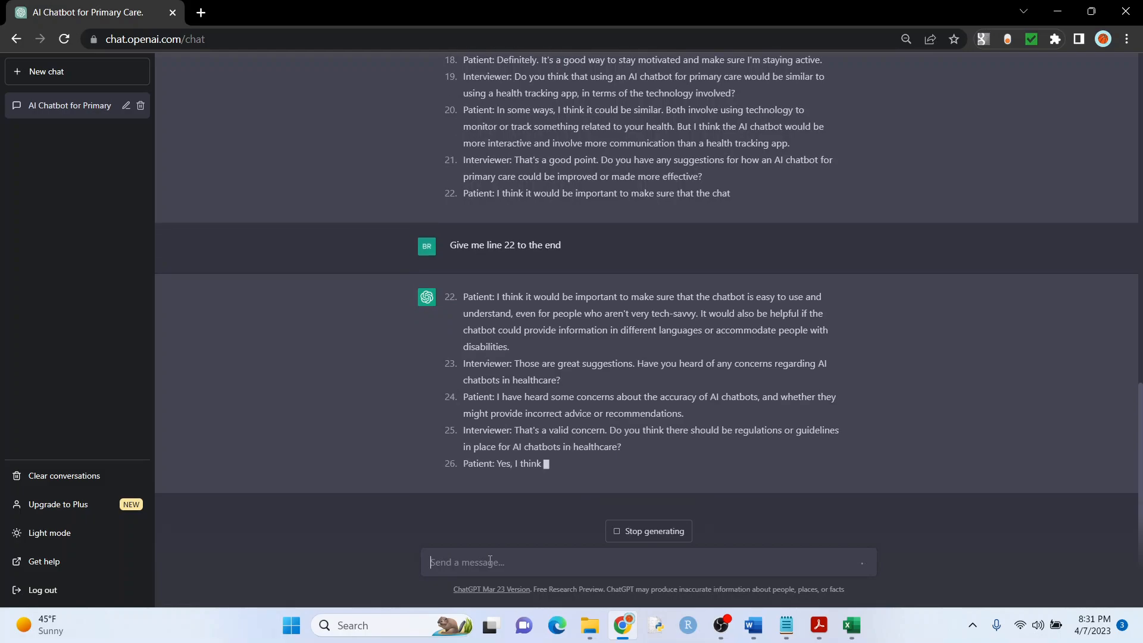
pyautogui.scroll(-3)
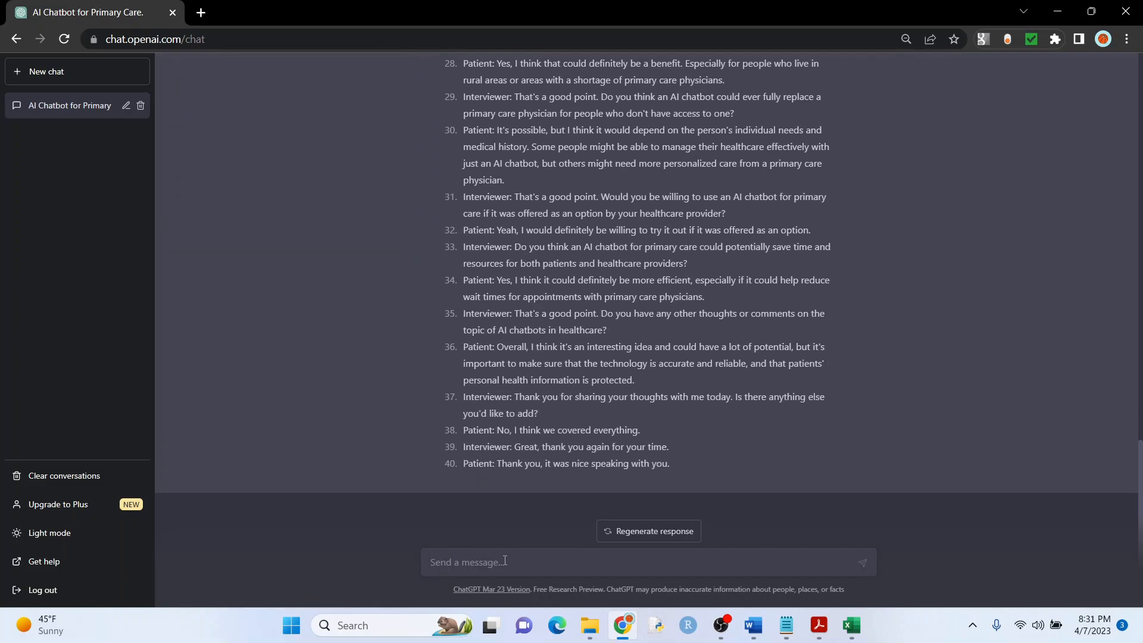
pyautogui.click(751, 625)
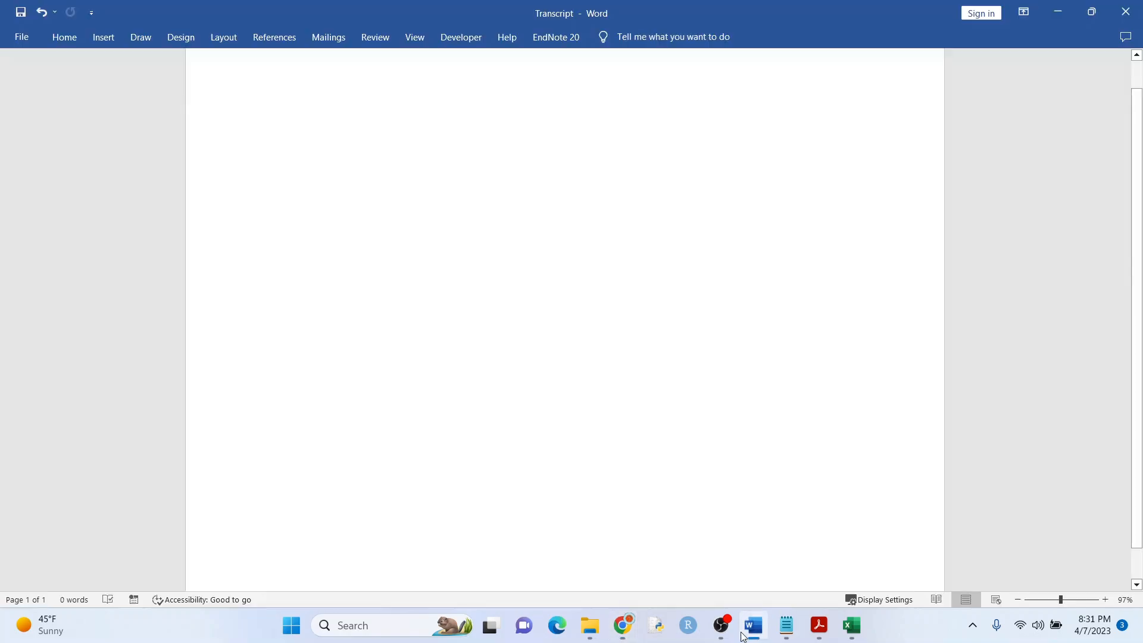
# Step: Copy transcript lines 1–22 from ChatGPT and paste them into the Word Transcript document
pyautogui.click(622, 626)
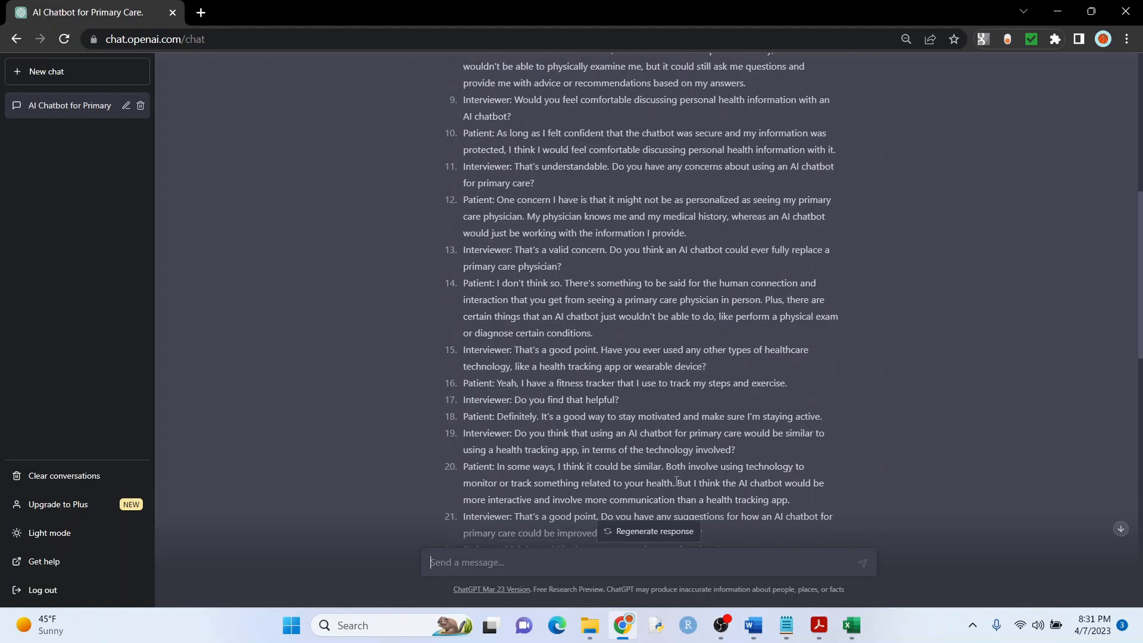
pyautogui.scroll(3)
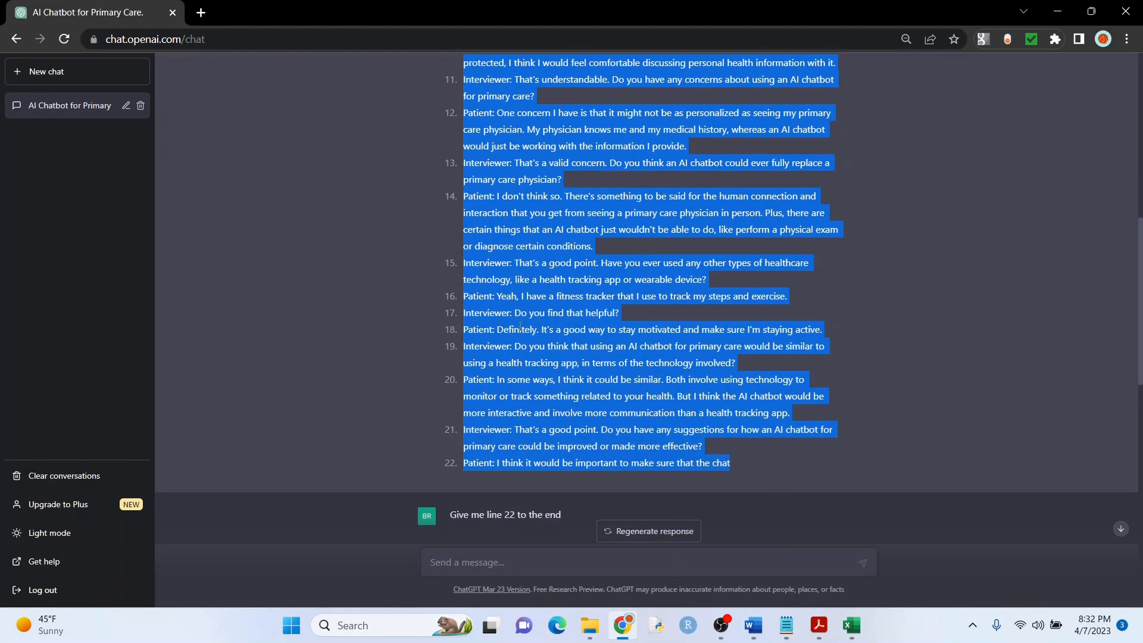
pyautogui.moveTo(867, 500)
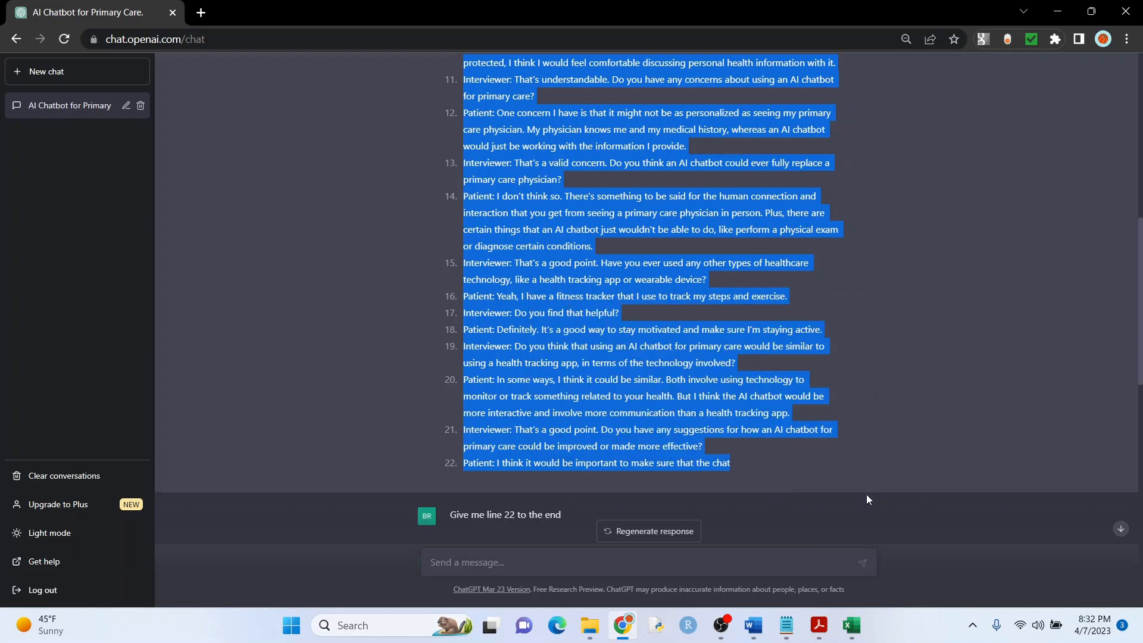
pyautogui.click(752, 630)
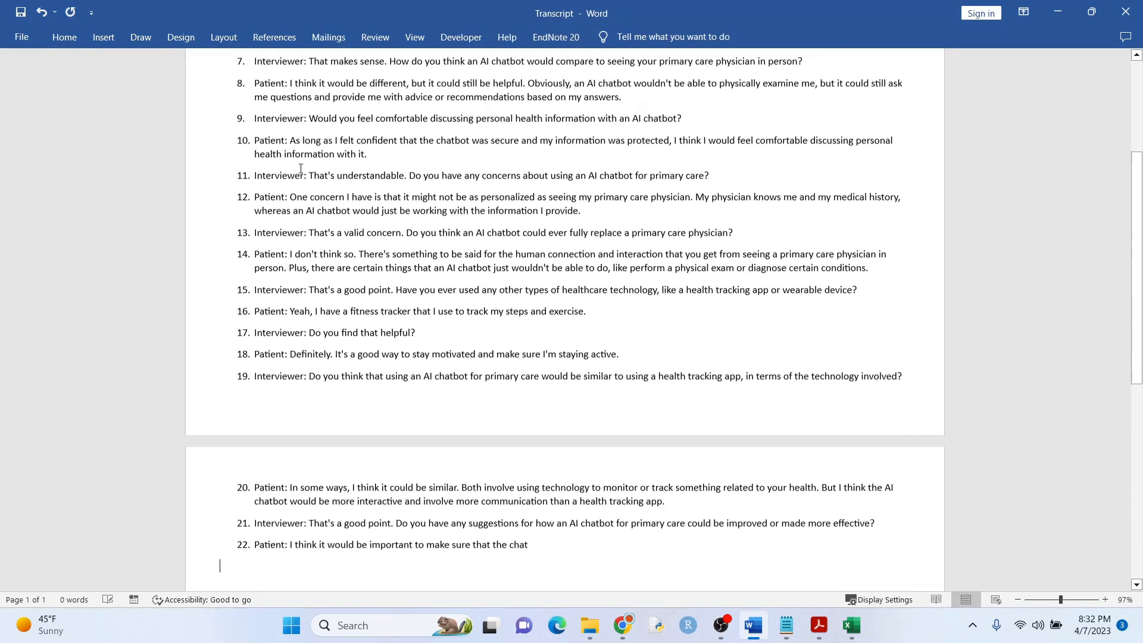
pyautogui.press('ctrl+v')
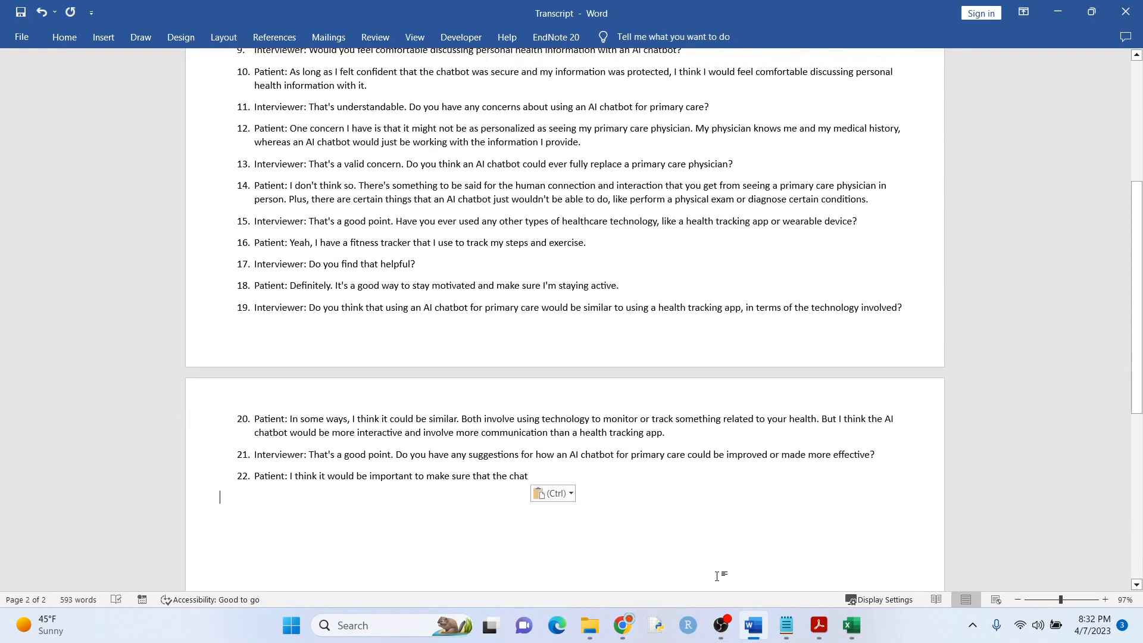
pyautogui.moveTo(624, 626)
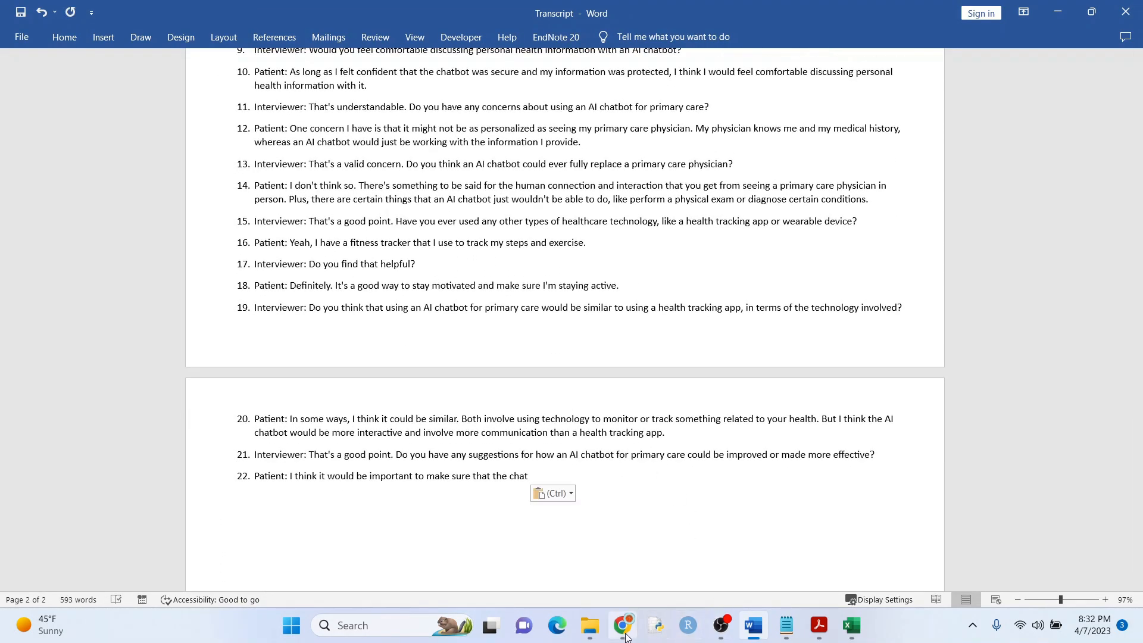
pyautogui.click(622, 626)
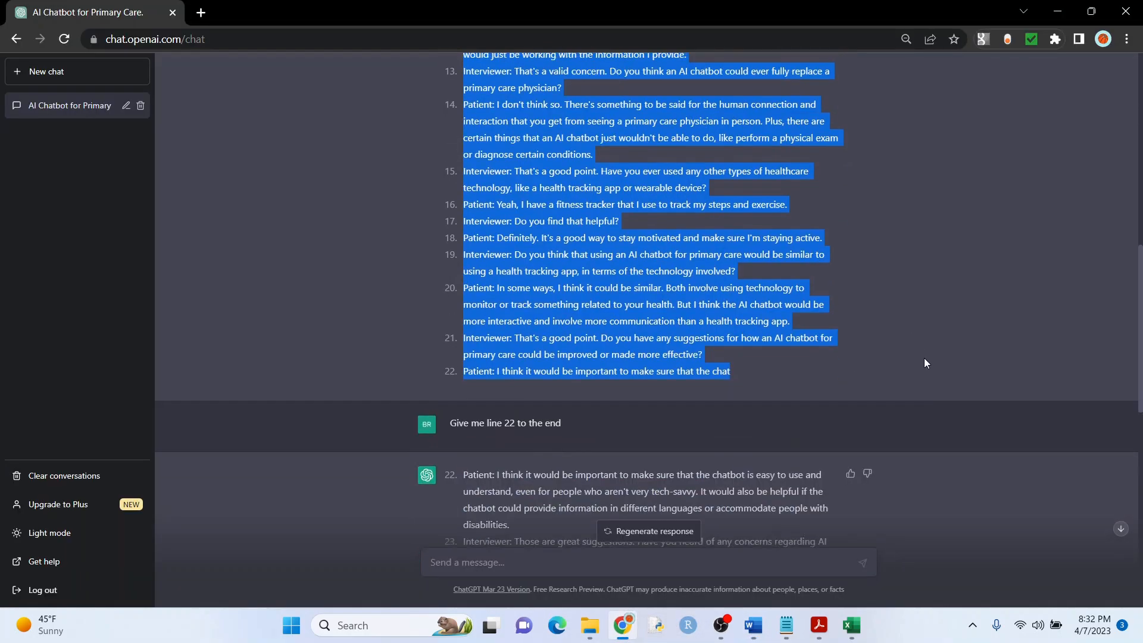
# Step: Copy transcript lines 22–40 from ChatGPT's second reply for the Word document
pyautogui.scroll(-3)
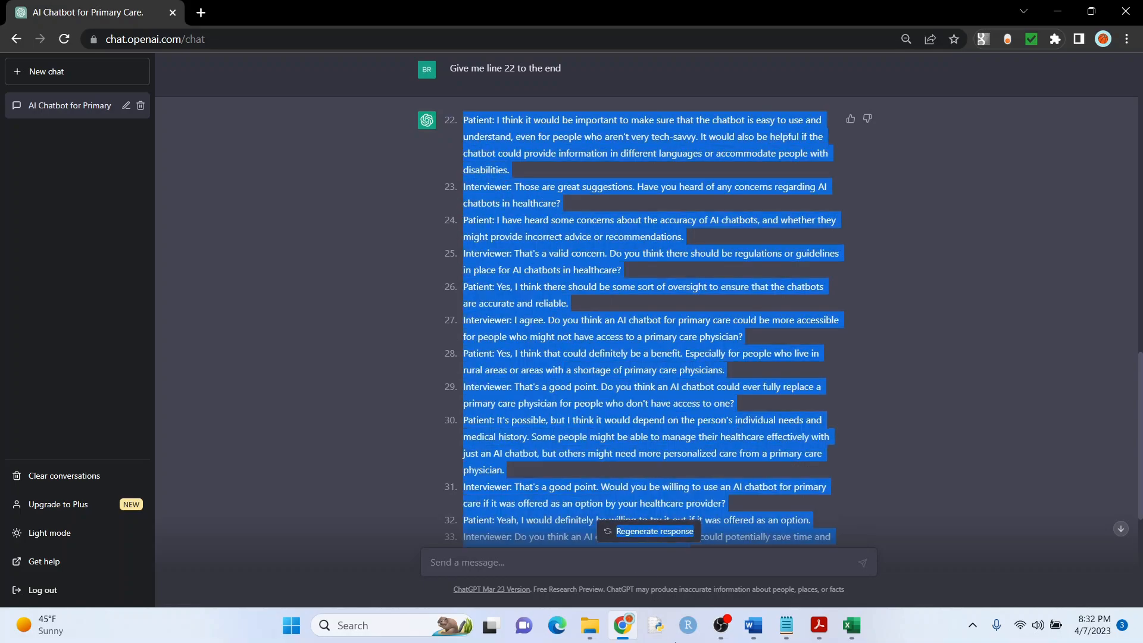
pyautogui.scroll(-3)
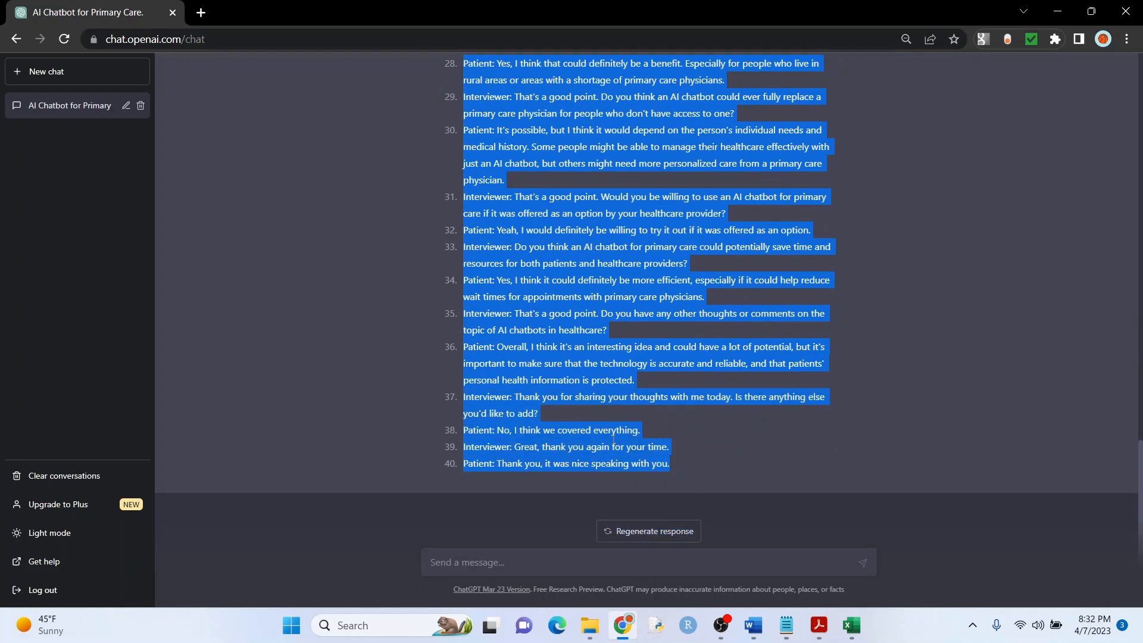
pyautogui.moveTo(754, 626)
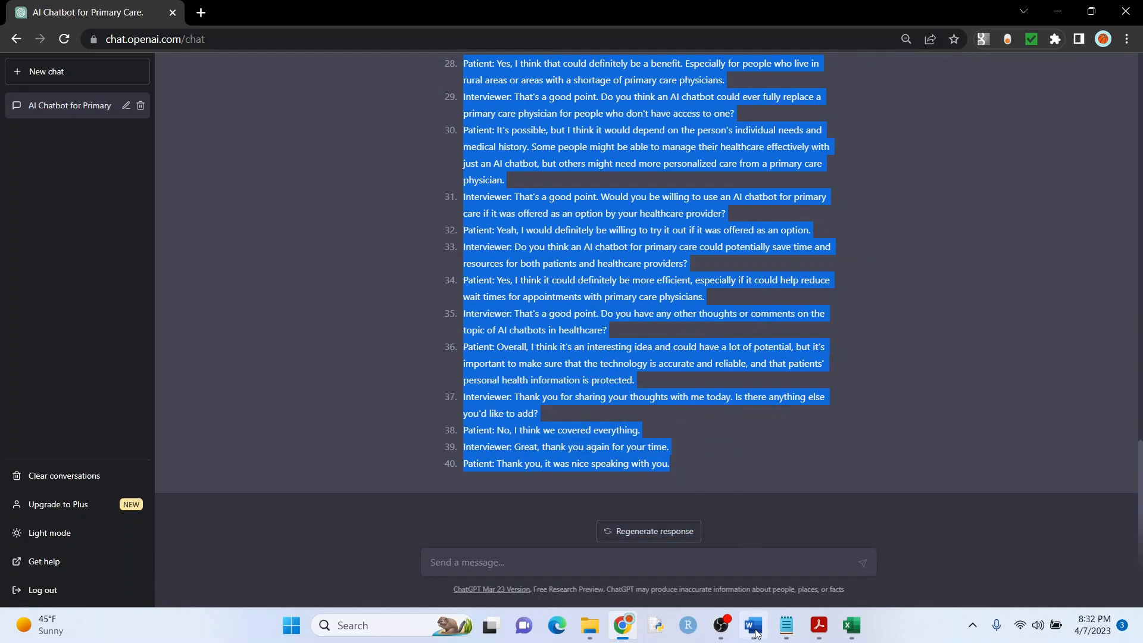
pyautogui.click(753, 631)
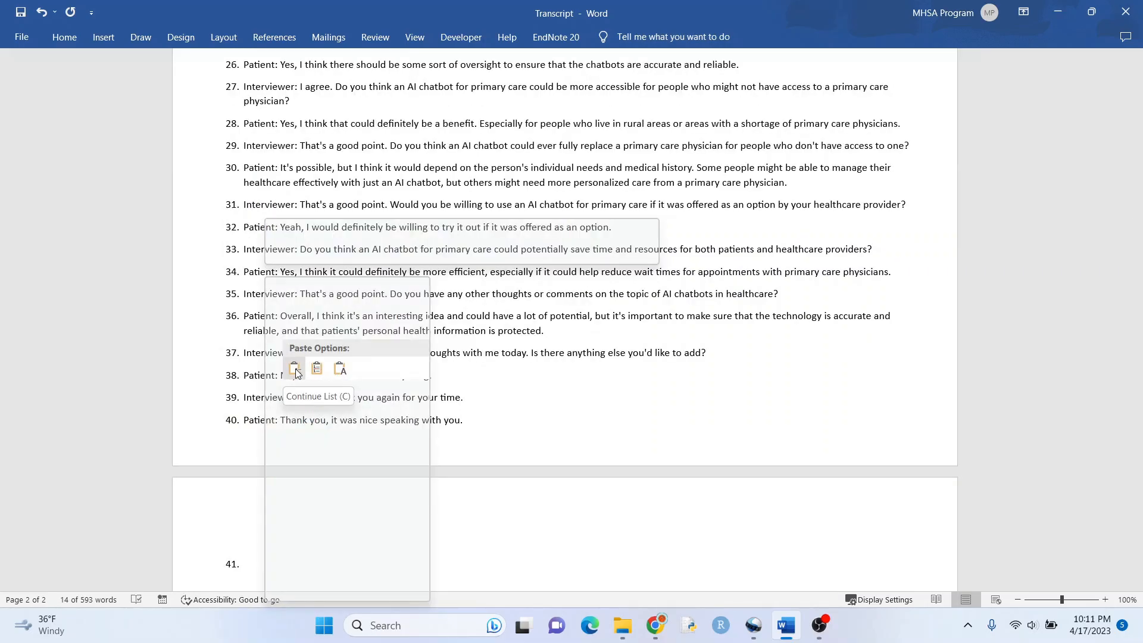
# Step: Make the pasted transcript lines continue the numbered list, then scroll up to verify lines 1–40
pyautogui.click(294, 367)
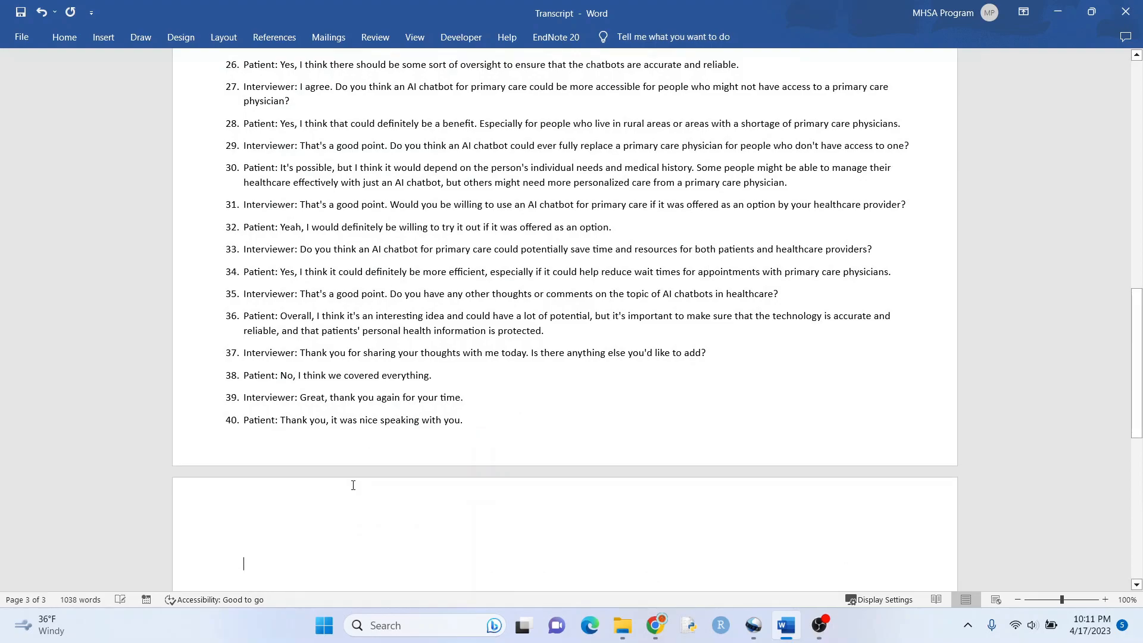
pyautogui.scroll(3)
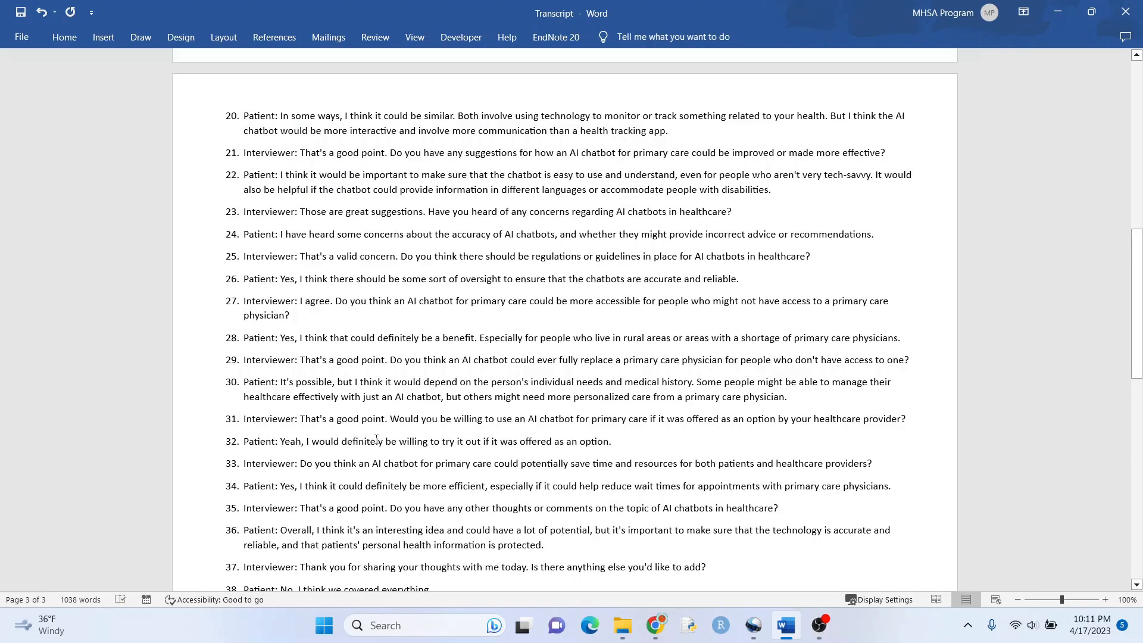
pyautogui.scroll(3)
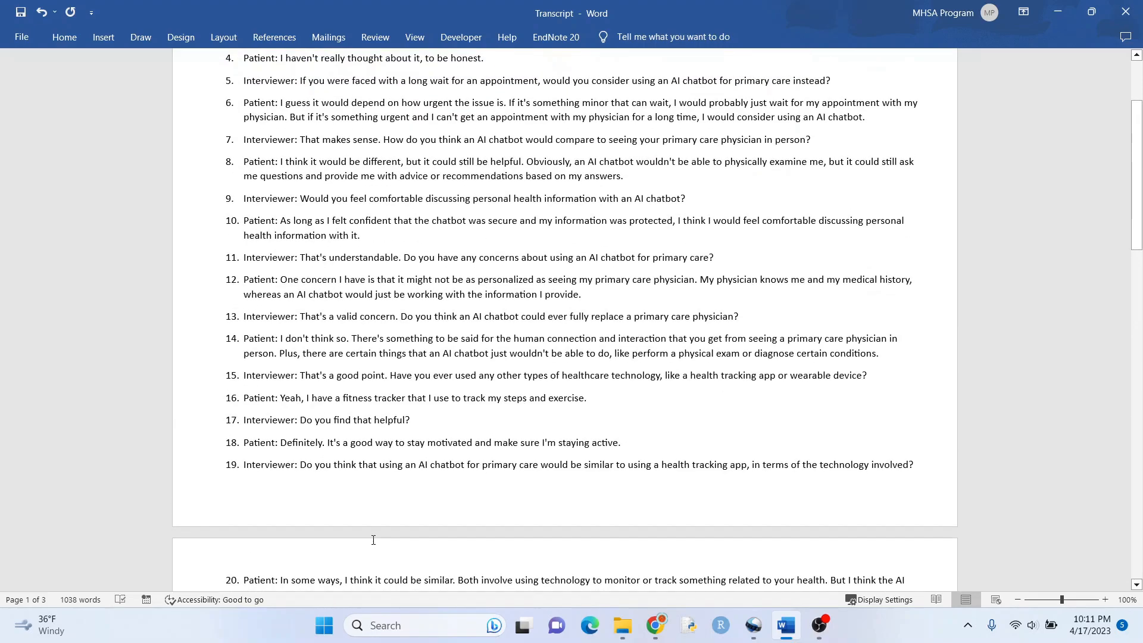
pyautogui.scroll(3)
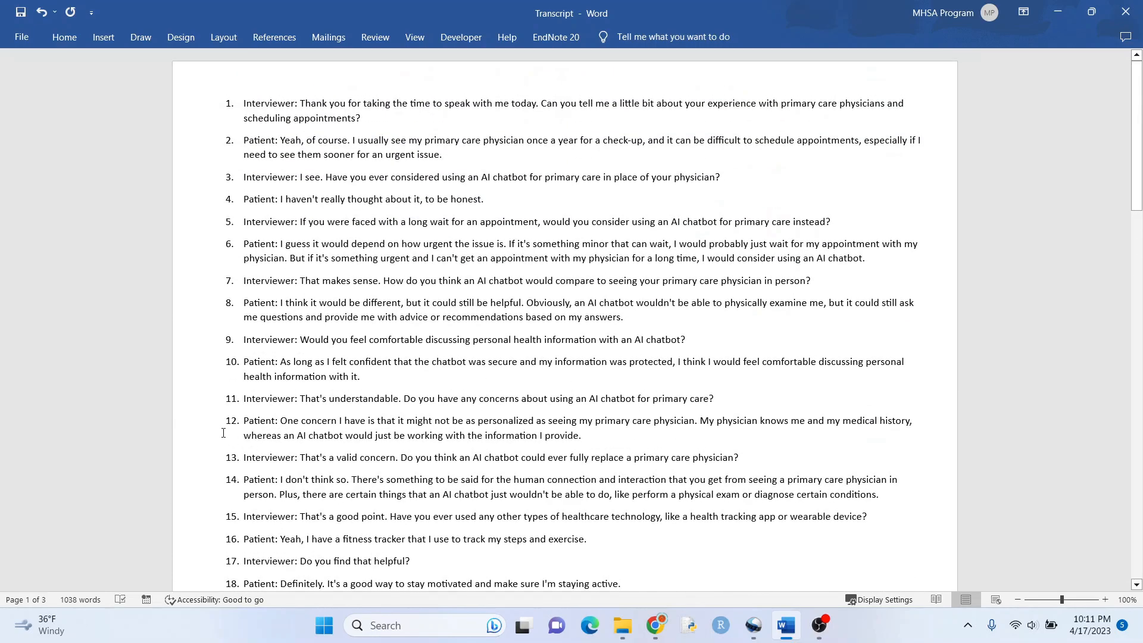